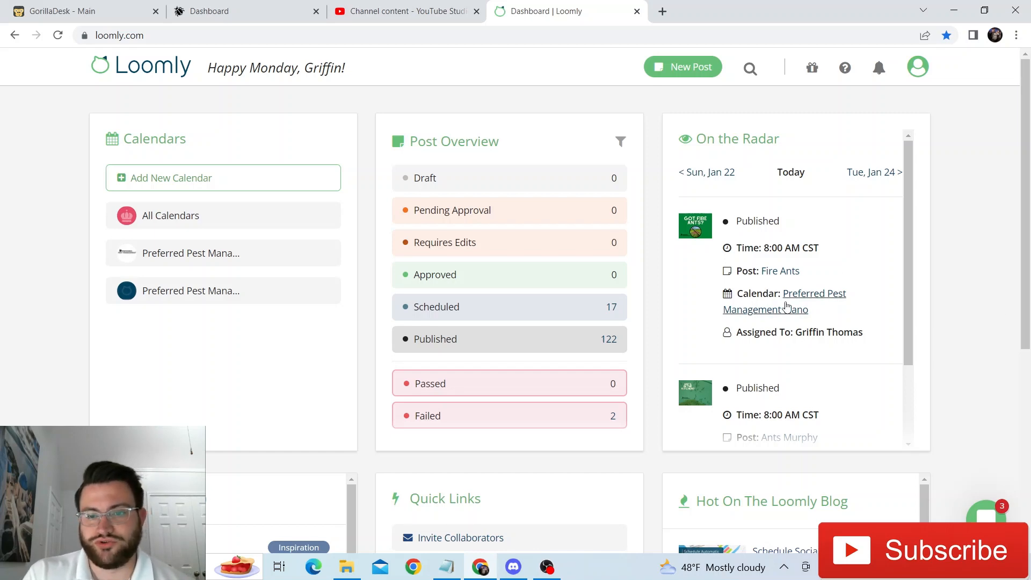
{"action": "mouse_move", "coordinate": [702, 272]}
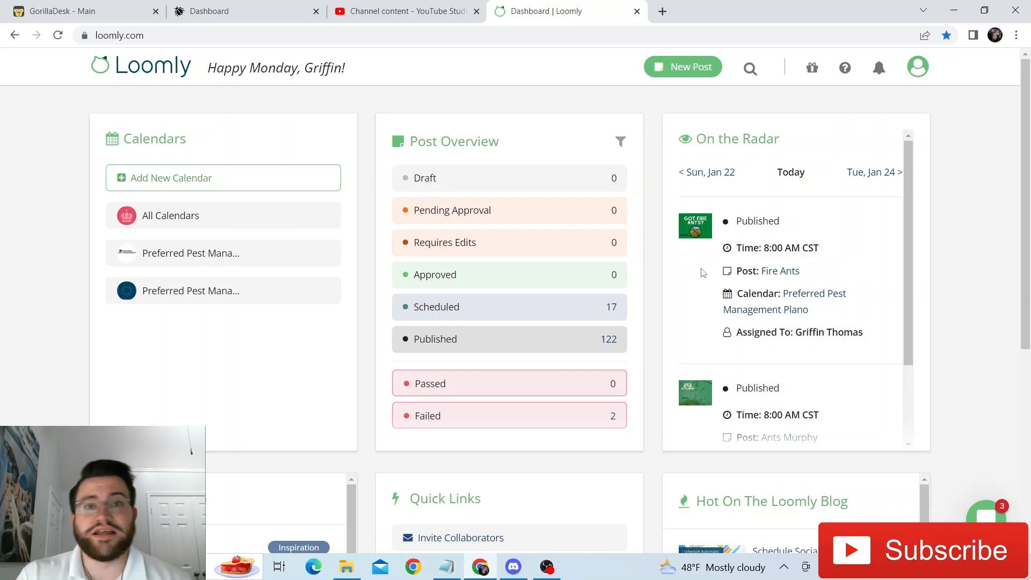
{"action": "mouse_move", "coordinate": [317, 99]}
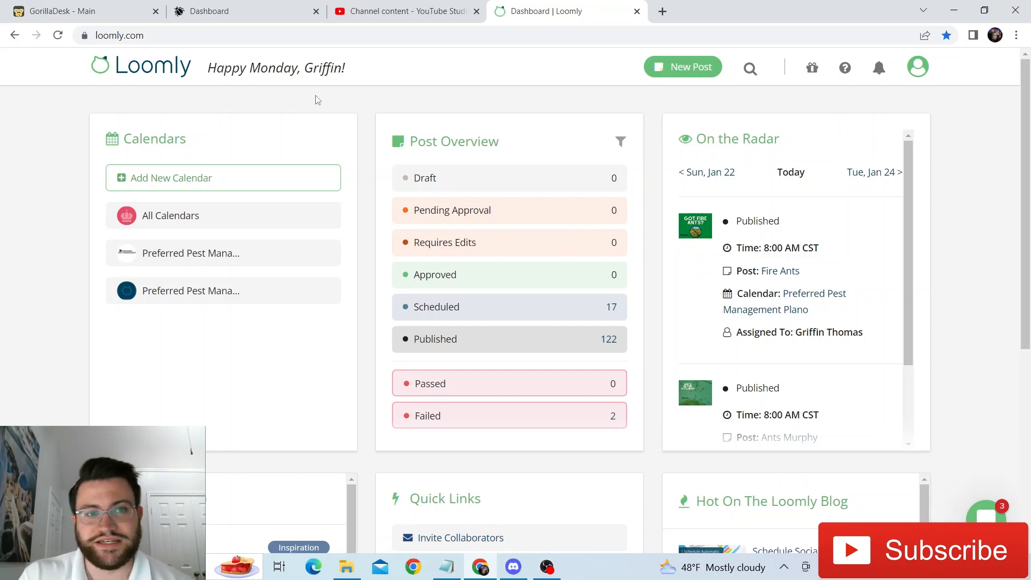
{"action": "mouse_move", "coordinate": [162, 79]}
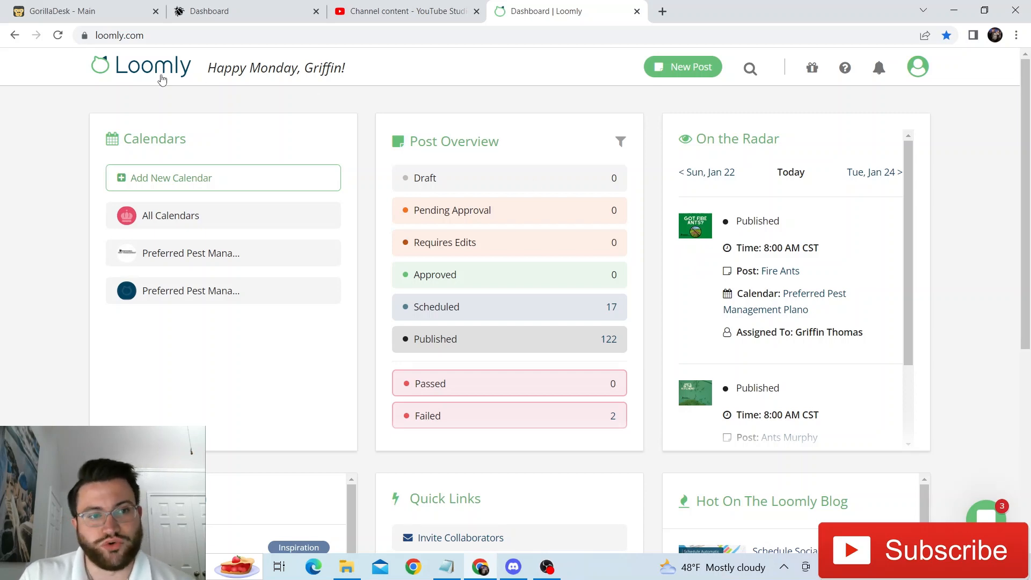
{"action": "mouse_move", "coordinate": [138, 40]}
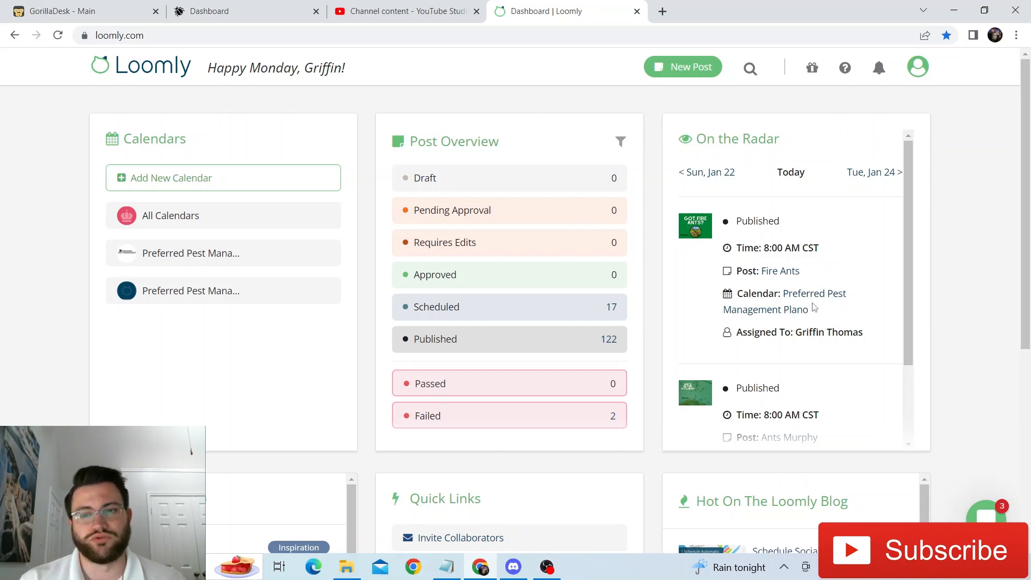
{"action": "mouse_move", "coordinate": [836, 329]}
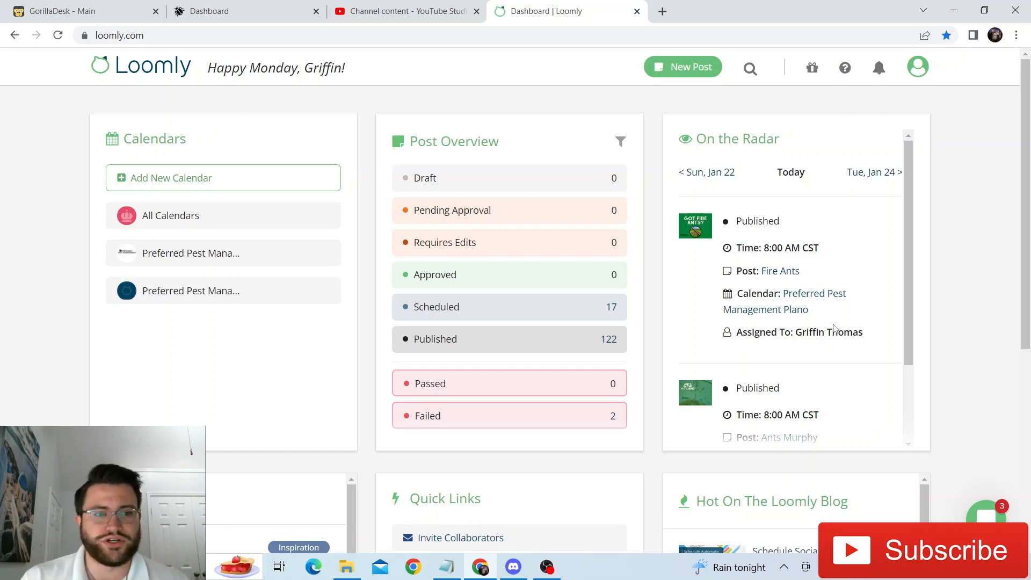
{"action": "mouse_move", "coordinate": [452, 127]}
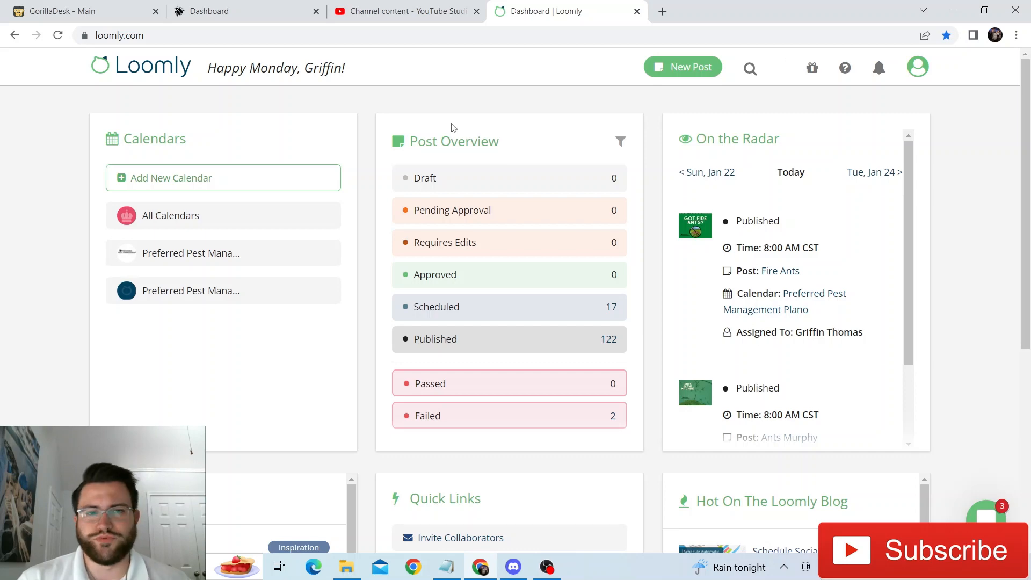
{"action": "mouse_move", "coordinate": [478, 103]}
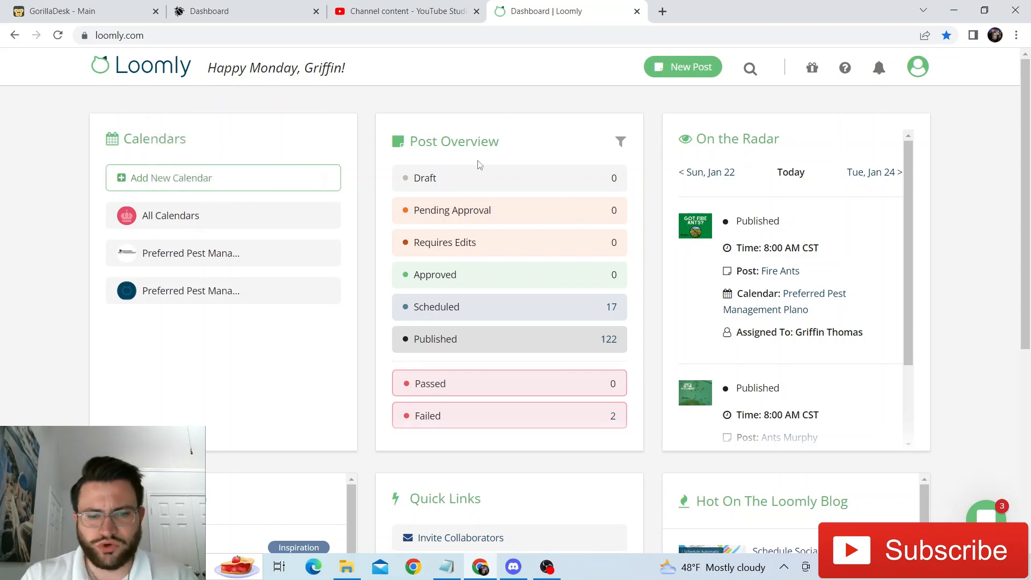
- Open the first Preferred Pest Management calendar's list of posts
{"action": "scroll", "scroll_direction": "down", "scroll_amount": 3}
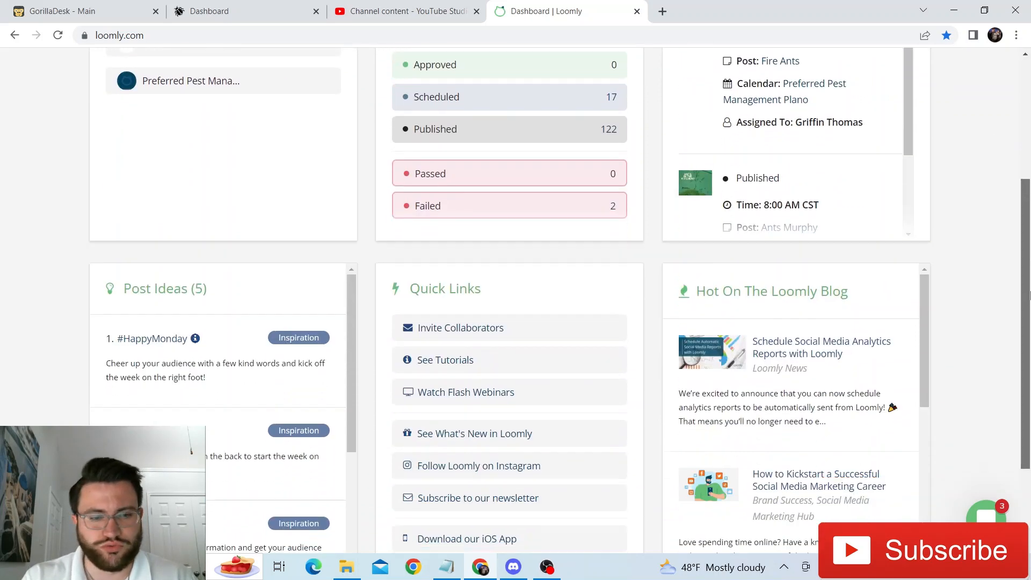
{"action": "scroll", "scroll_direction": "down", "scroll_amount": 3}
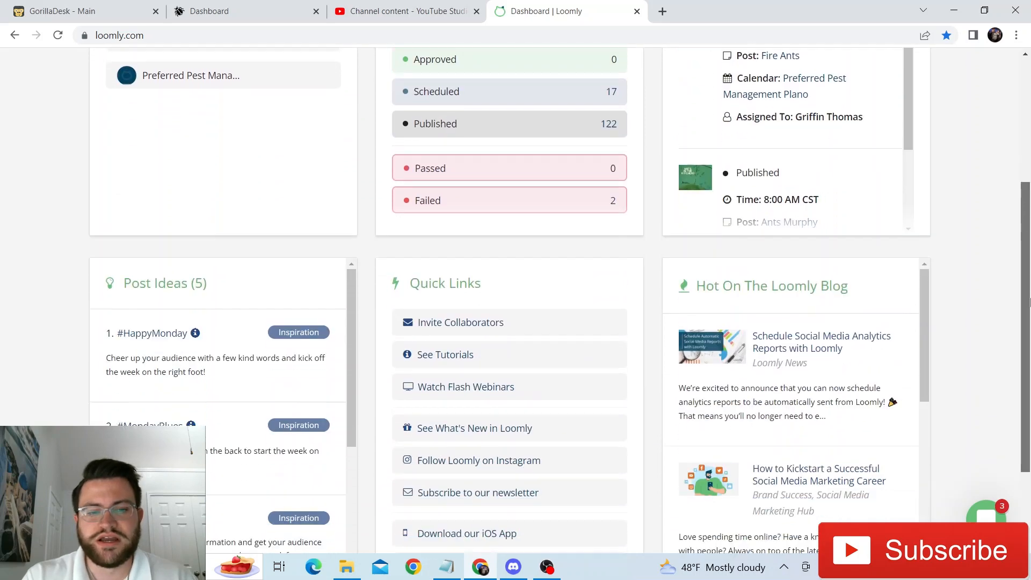
{"action": "scroll", "scroll_direction": "up", "scroll_amount": 3}
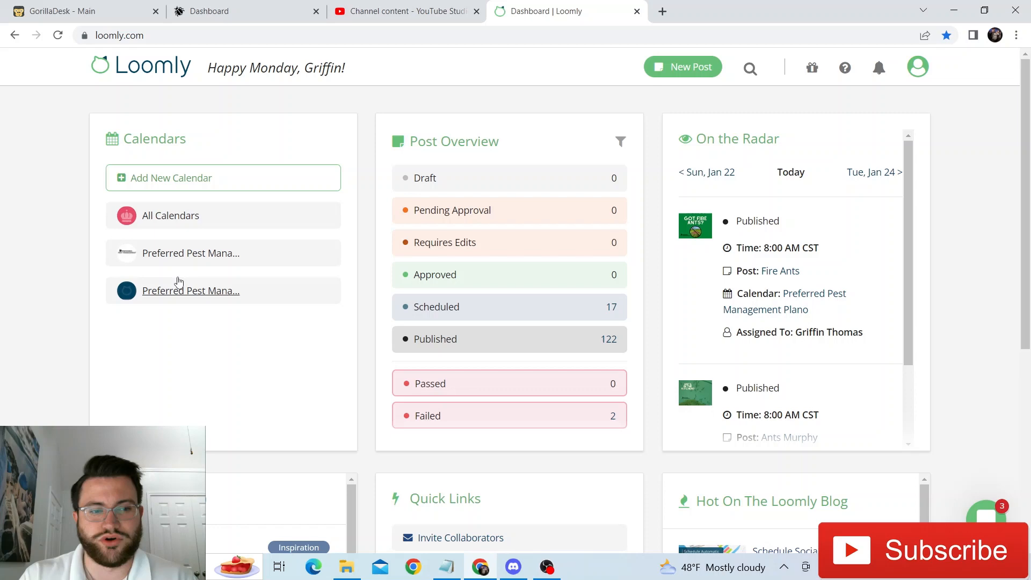
{"action": "mouse_move", "coordinate": [200, 270]}
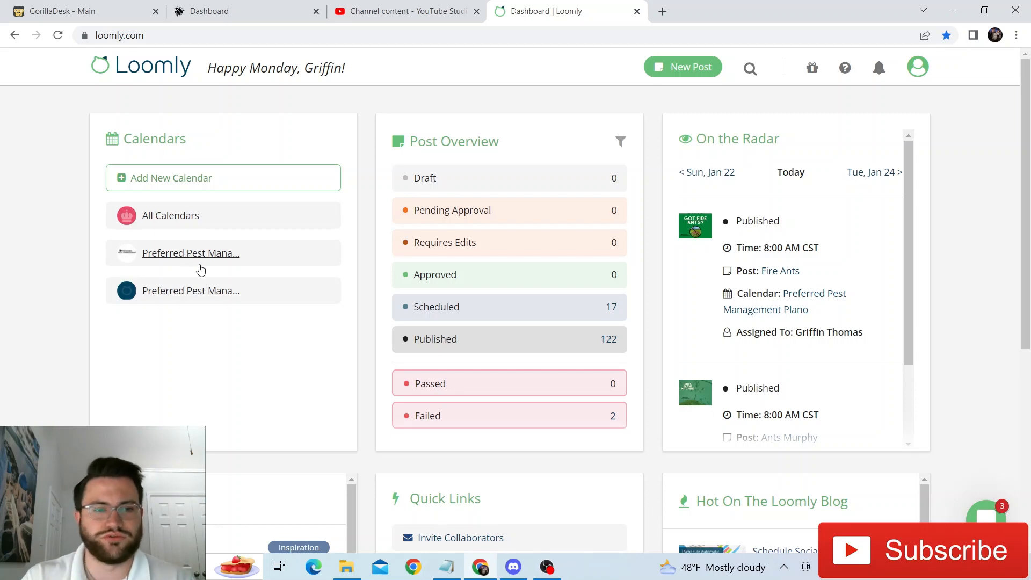
{"action": "mouse_move", "coordinate": [200, 265]}
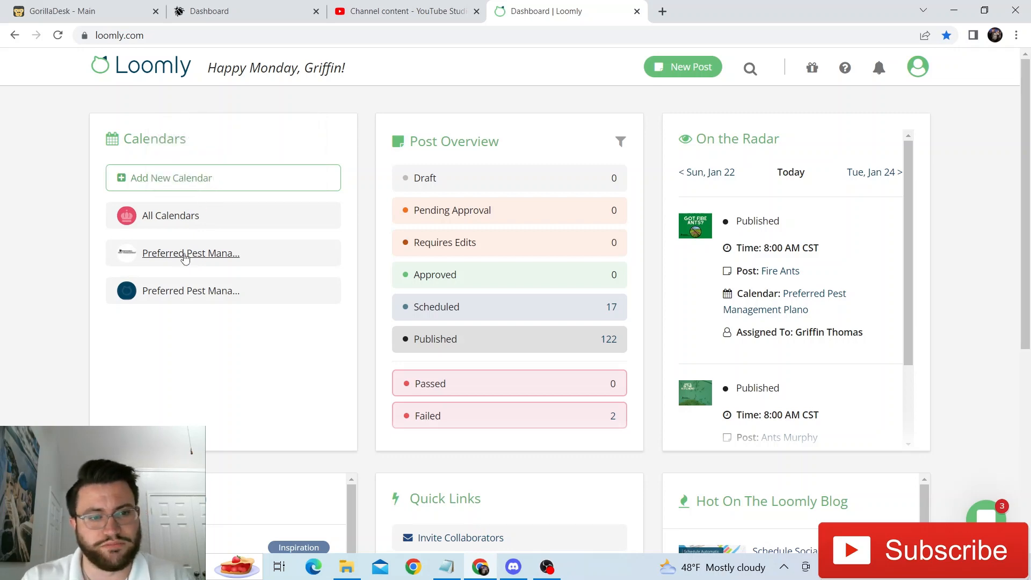
{"action": "left_click", "coordinate": [191, 253]}
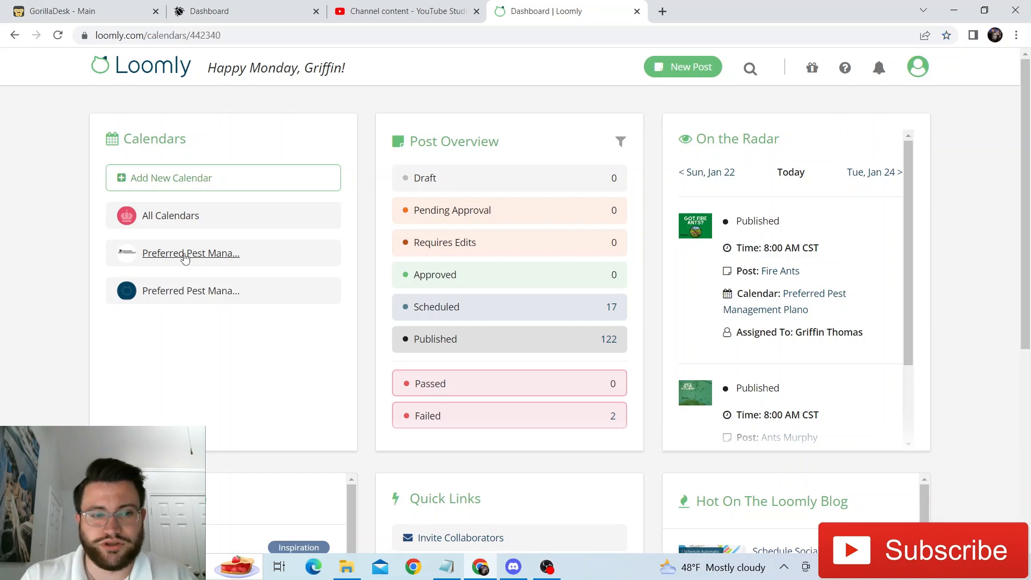
{"action": "left_click", "coordinate": [190, 253]}
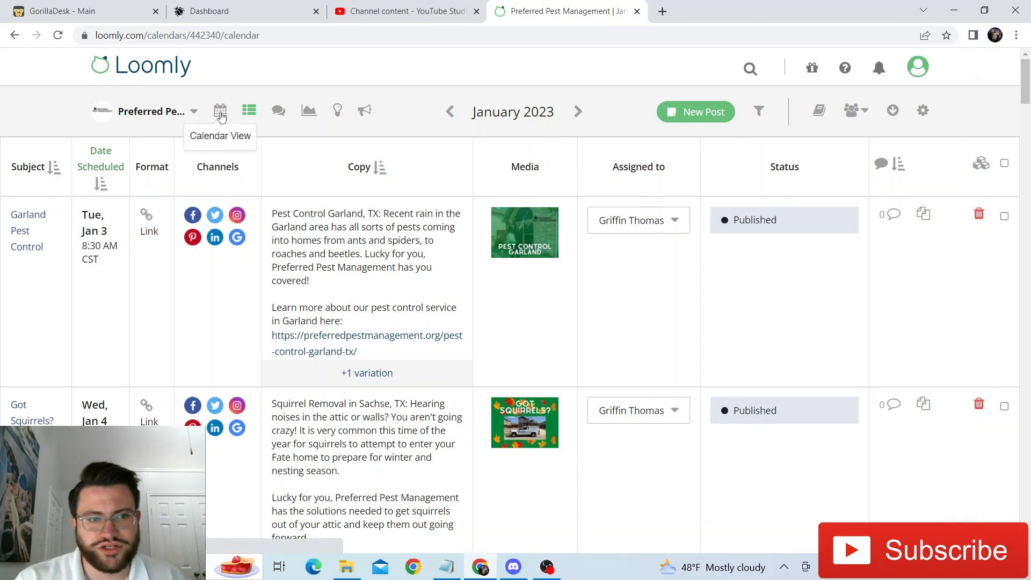
- Show January 2023 posts as a month grid and preview channel versions
{"action": "left_click", "coordinate": [220, 111]}
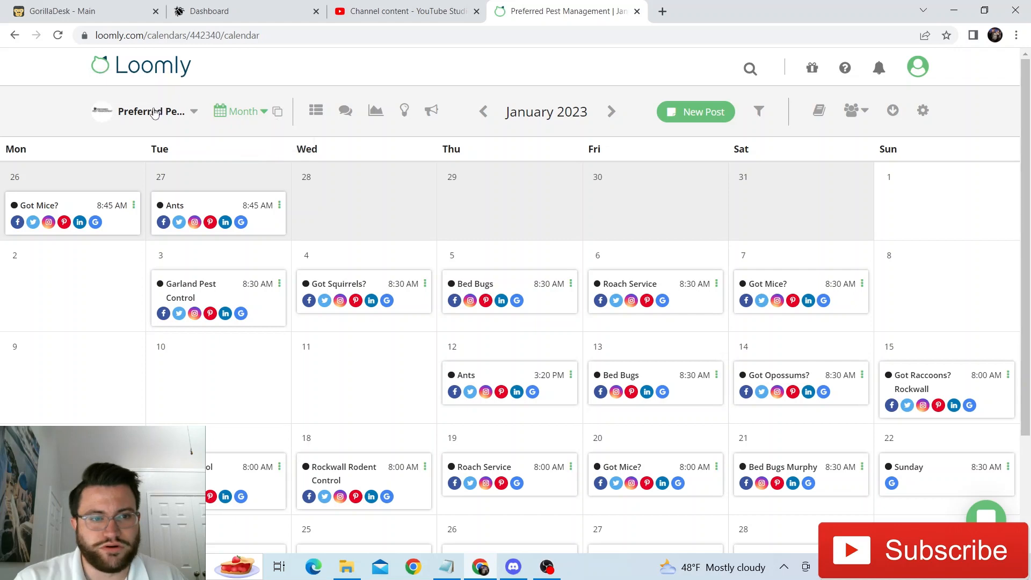
{"action": "mouse_move", "coordinate": [318, 142]}
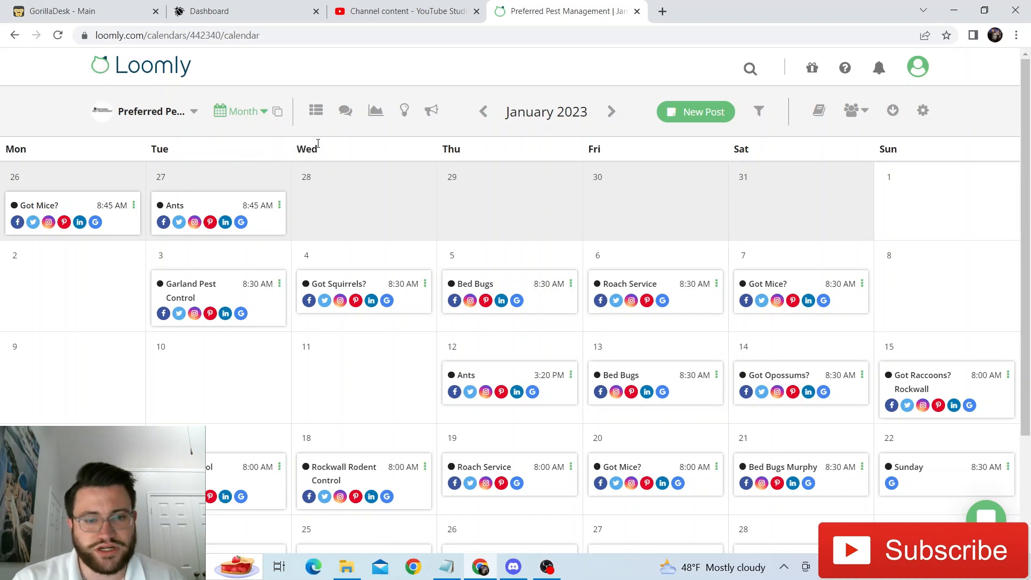
{"action": "mouse_move", "coordinate": [509, 203]}
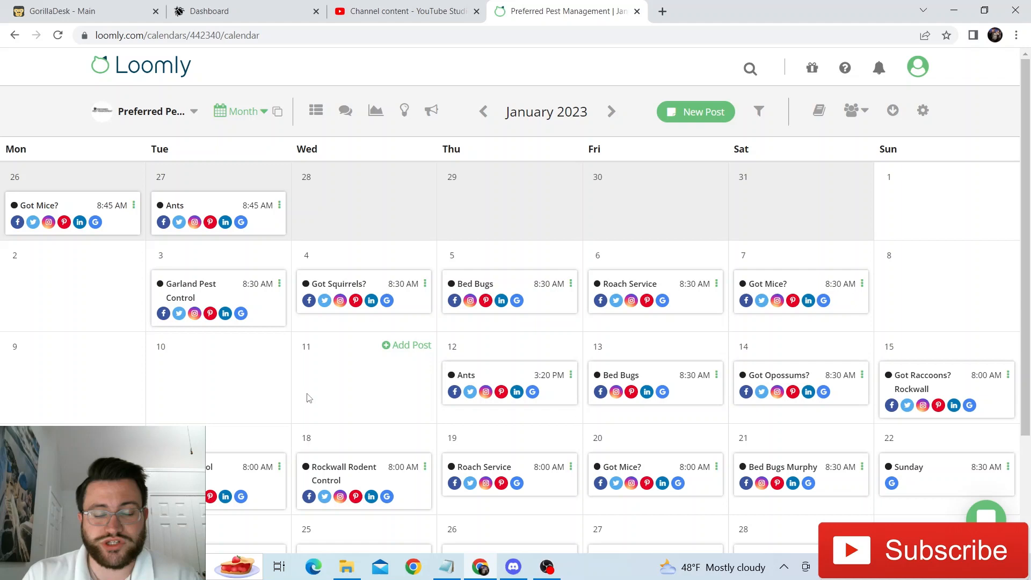
{"action": "scroll", "scroll_direction": "down", "scroll_amount": 3}
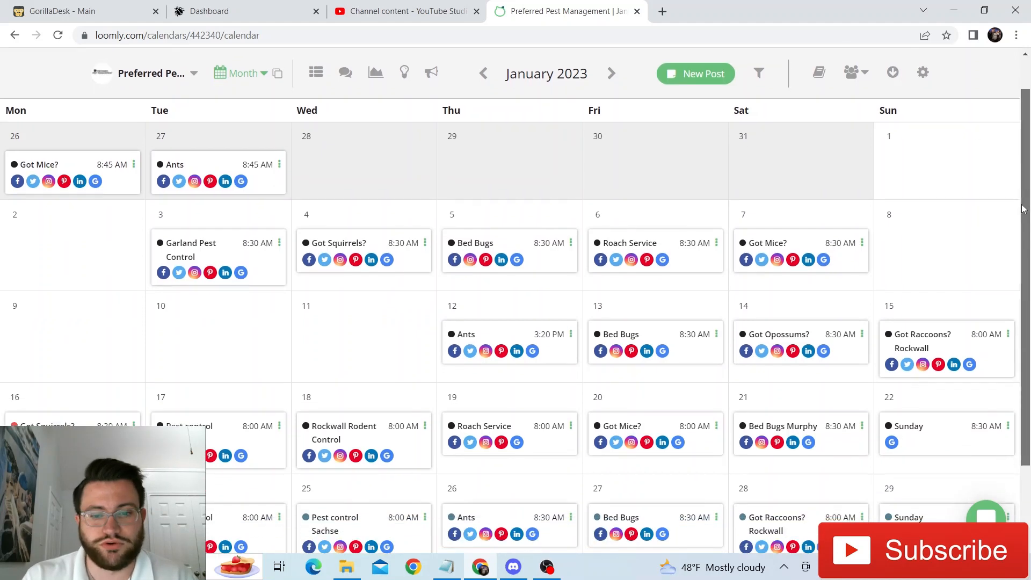
{"action": "scroll", "scroll_direction": "down", "scroll_amount": 3}
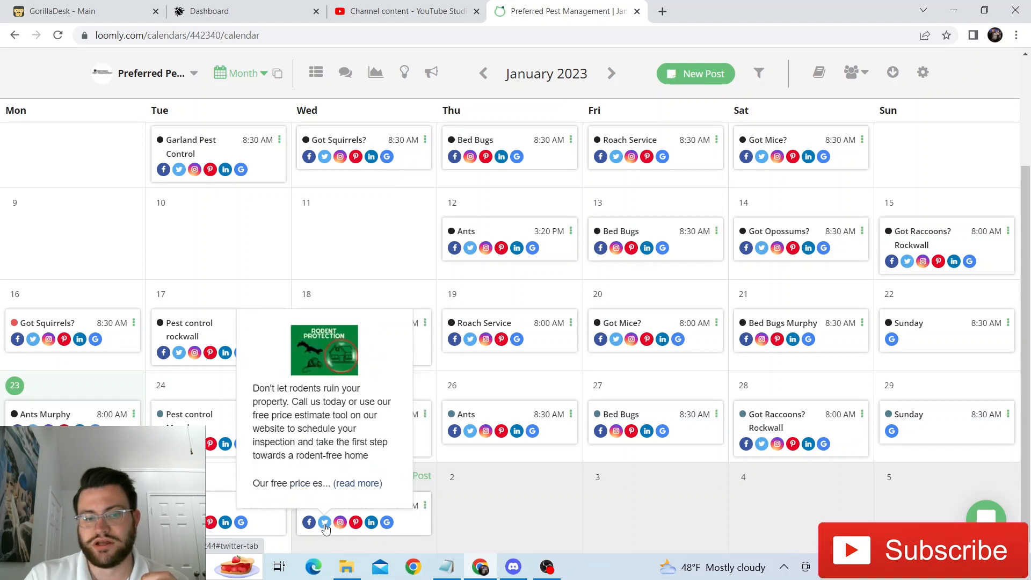
{"action": "left_click", "coordinate": [308, 522]}
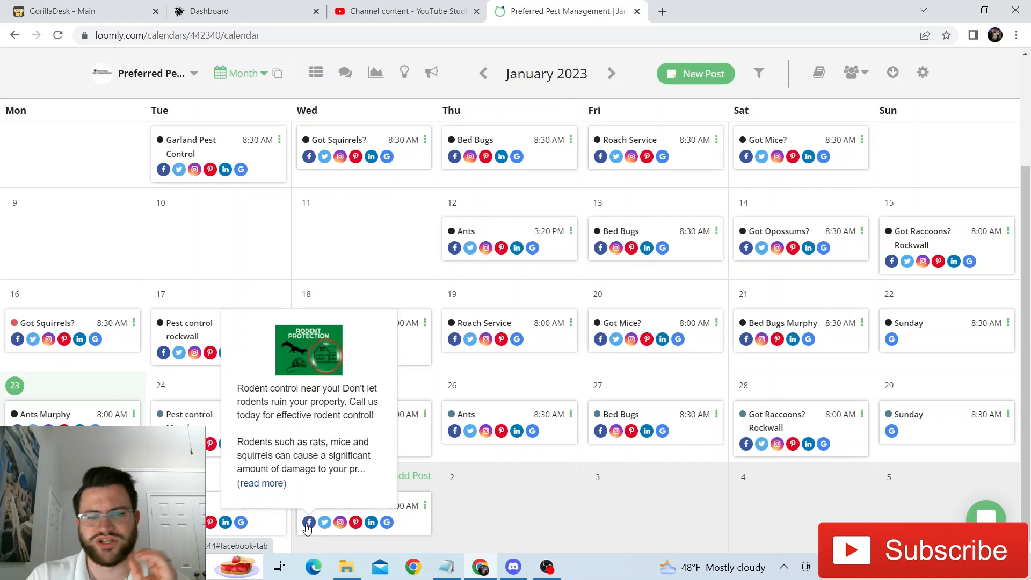
{"action": "mouse_move", "coordinate": [323, 522]}
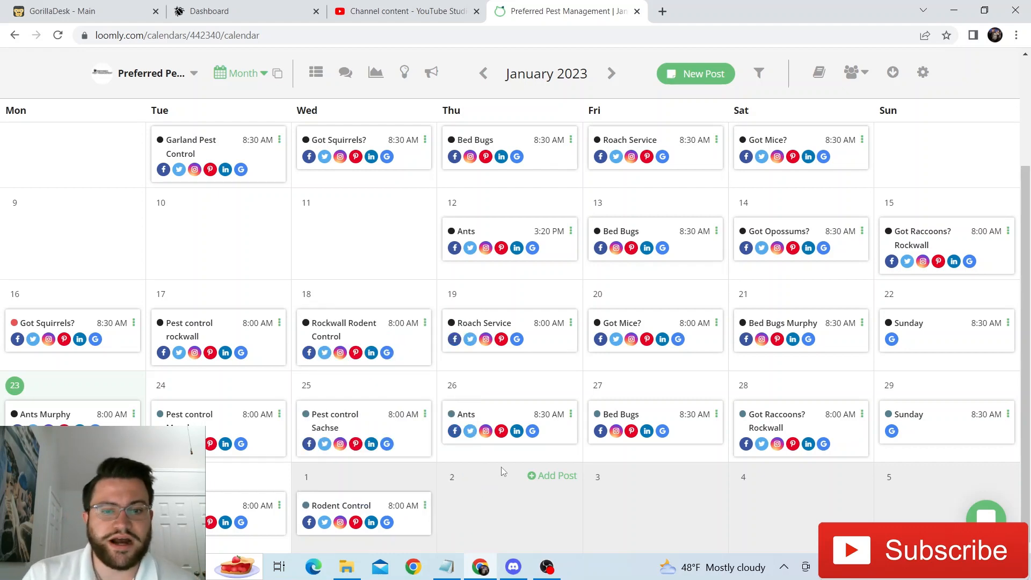
{"action": "mouse_move", "coordinate": [695, 73]}
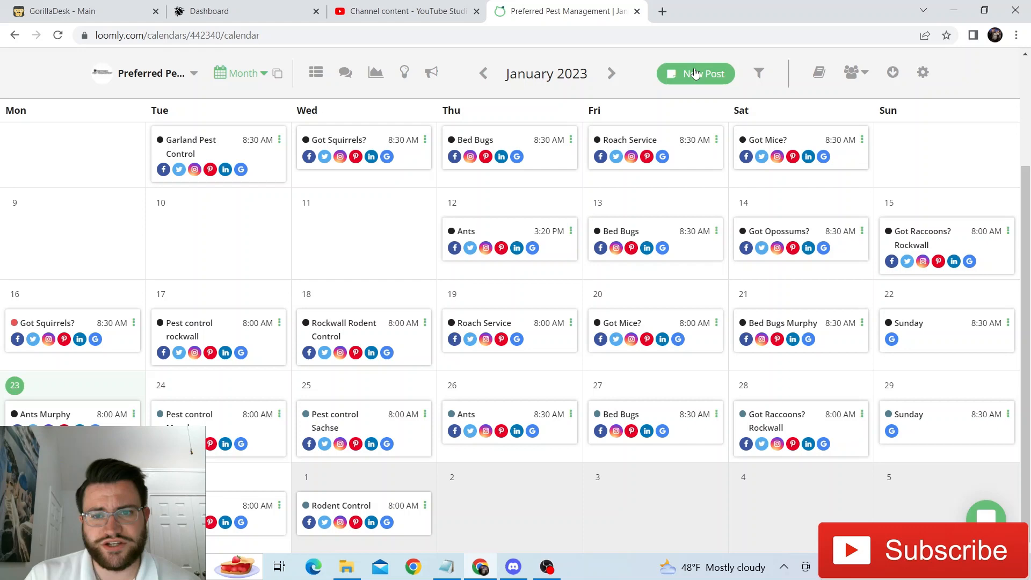
- Create a new post dated Jan 31, 2023 at 8:00 AM with subject 'Rodent Control'
{"action": "left_click", "coordinate": [696, 73]}
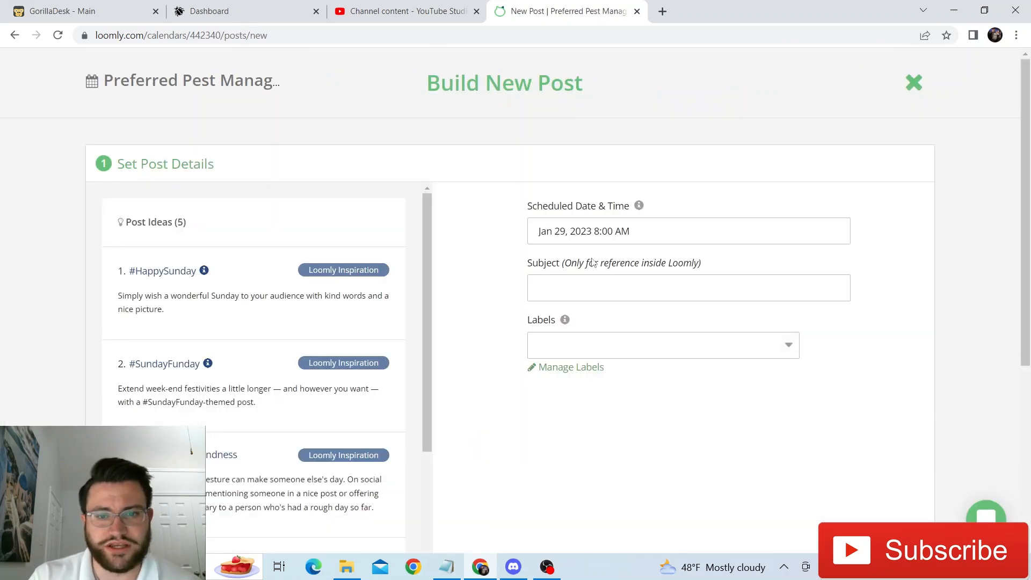
{"action": "left_click", "coordinate": [688, 231]}
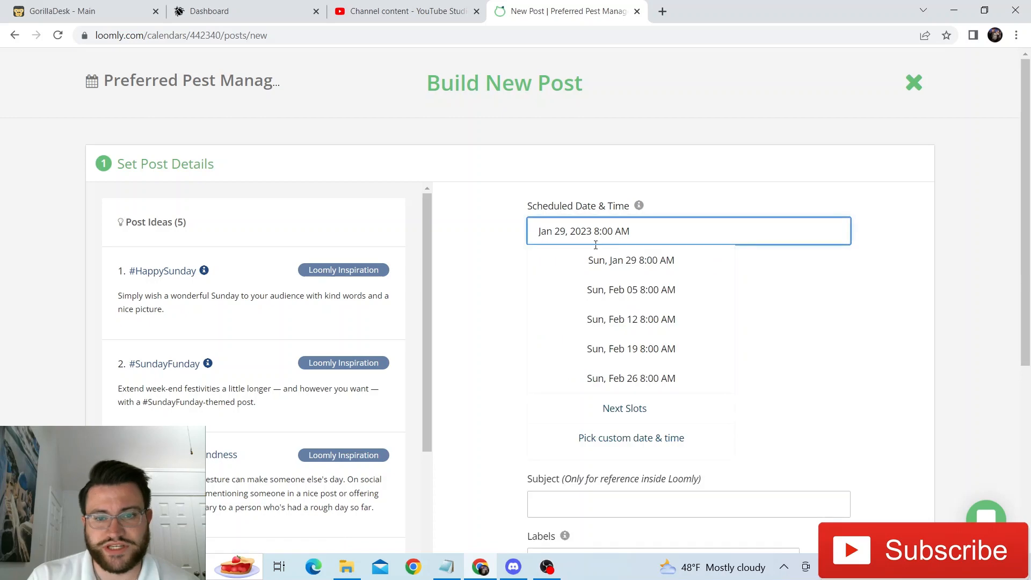
{"action": "left_click", "coordinate": [631, 437]}
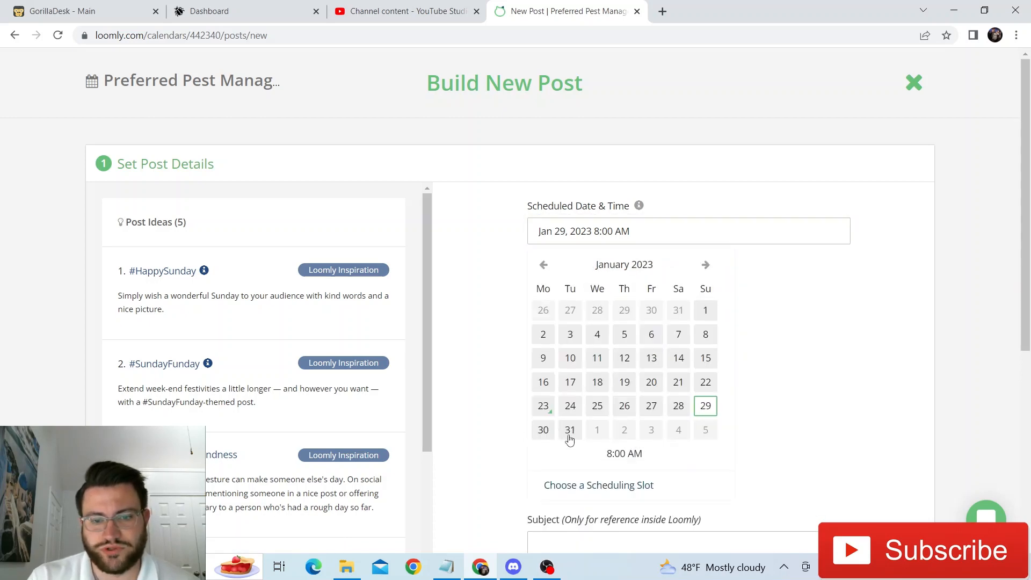
{"action": "left_click", "coordinate": [569, 429]}
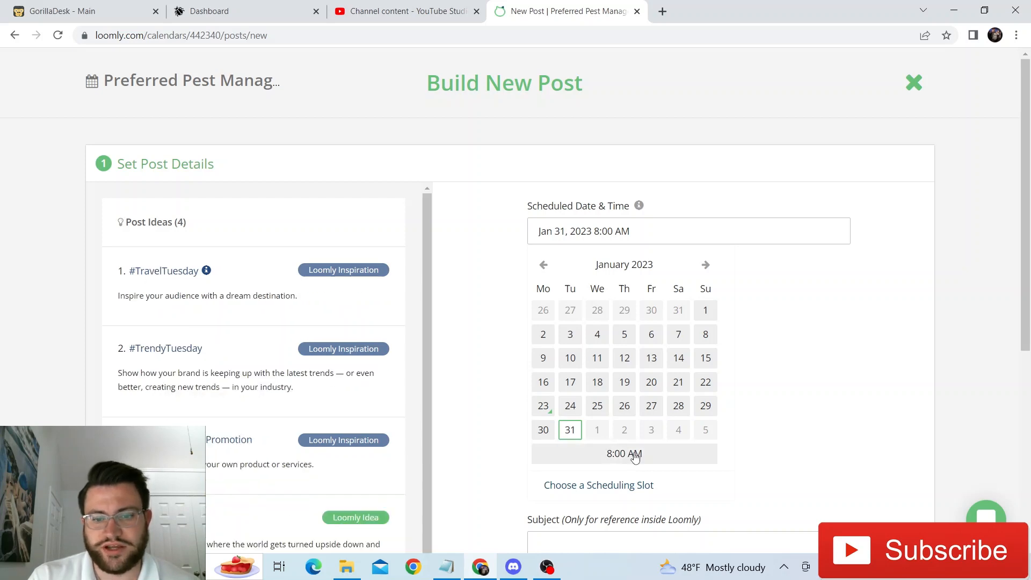
{"action": "scroll", "scroll_direction": "down", "scroll_amount": 3}
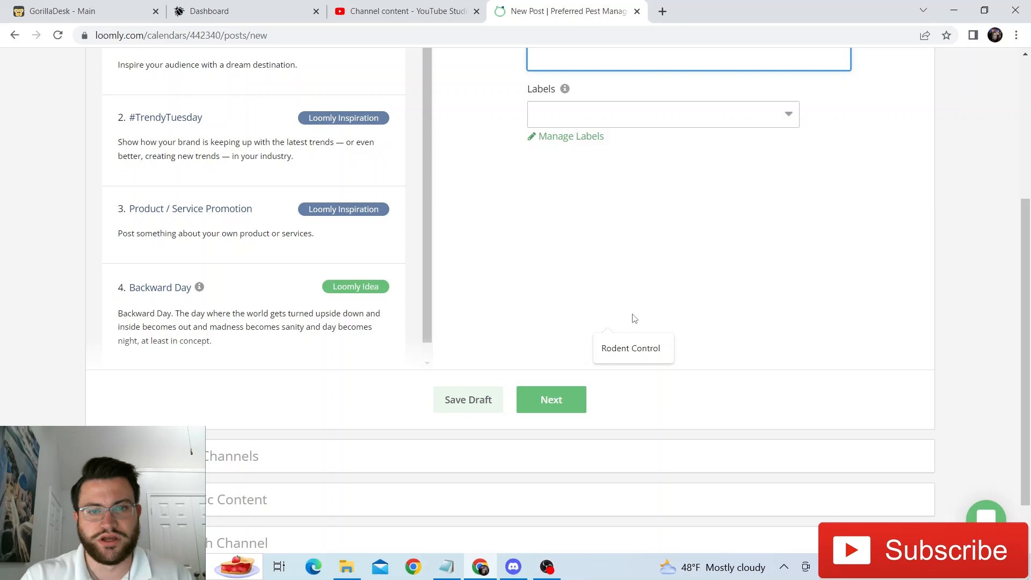
{"action": "type", "text": "Rodent Control"}
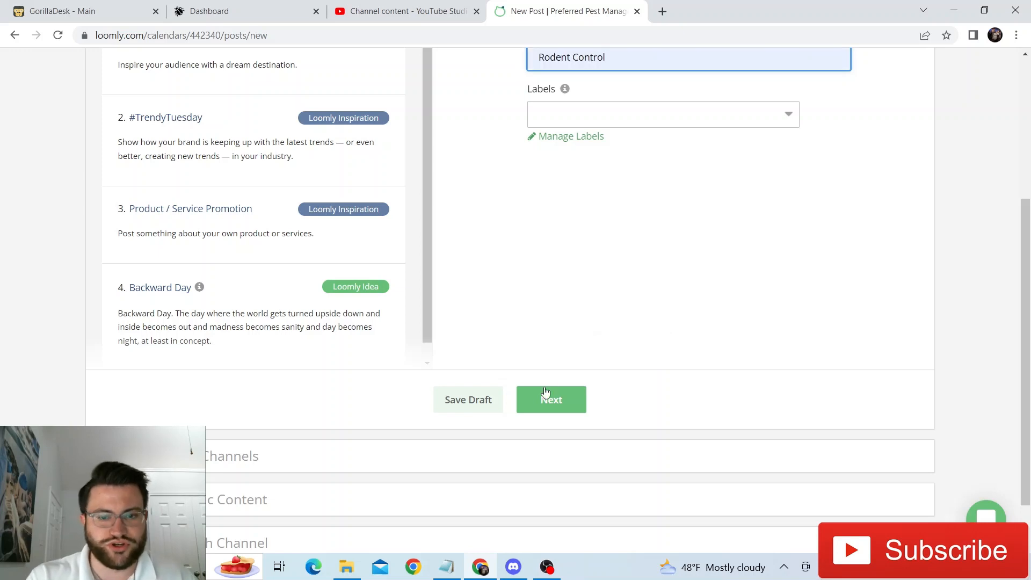
{"action": "left_click", "coordinate": [551, 399]}
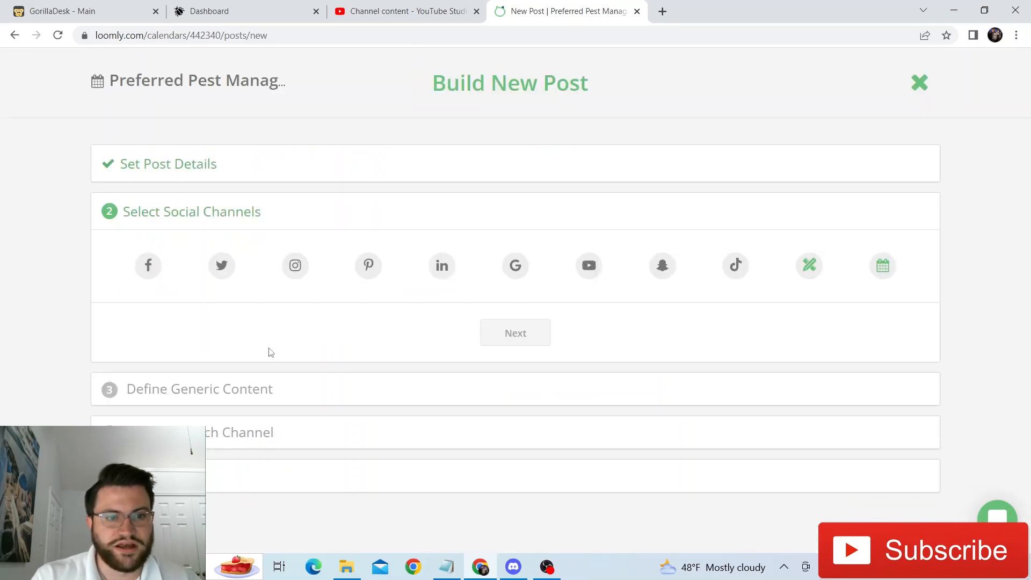
- Pick Facebook, Twitter, Instagram, Pinterest, LinkedIn, Google, with Pinterest board 'Rodent and Wildlife Blog'
{"action": "left_click", "coordinate": [222, 266]}
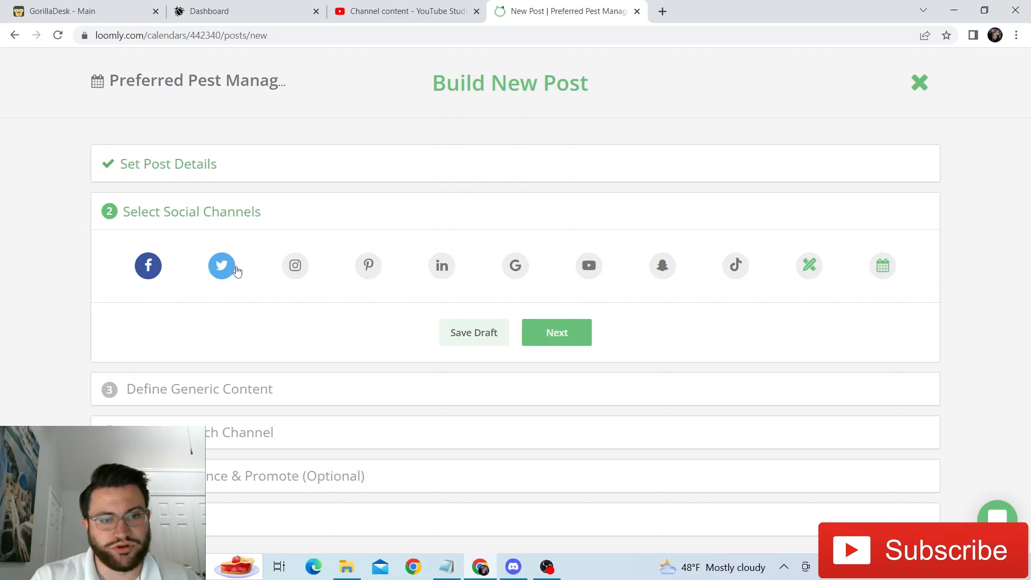
{"action": "left_click", "coordinate": [368, 266]}
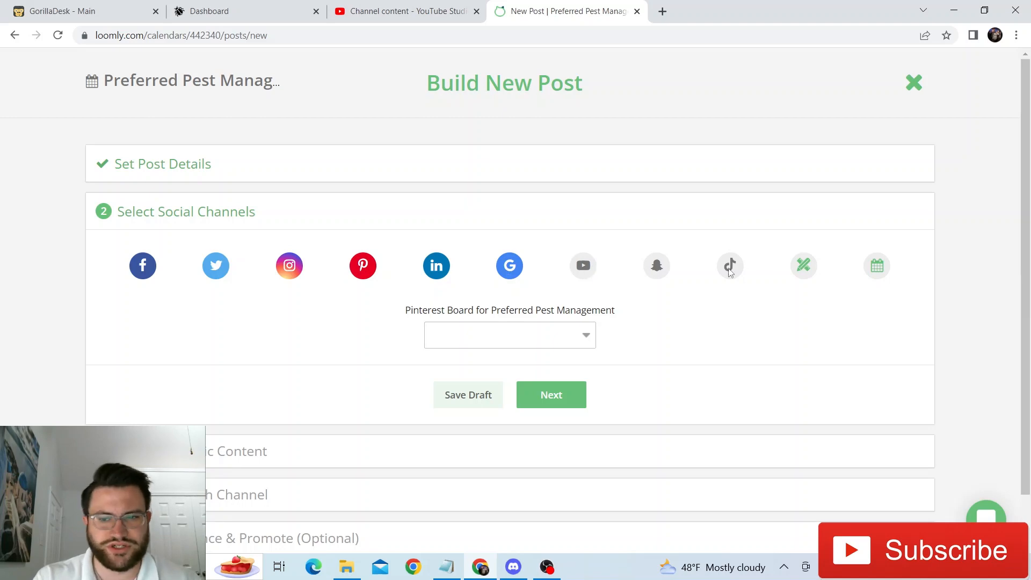
{"action": "mouse_move", "coordinate": [510, 354]}
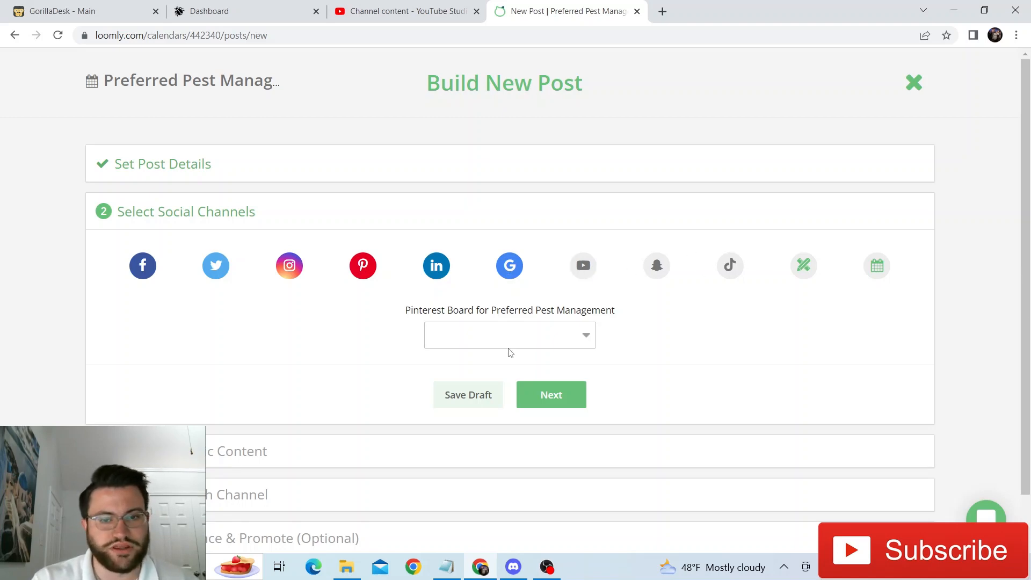
{"action": "left_click", "coordinate": [509, 335]}
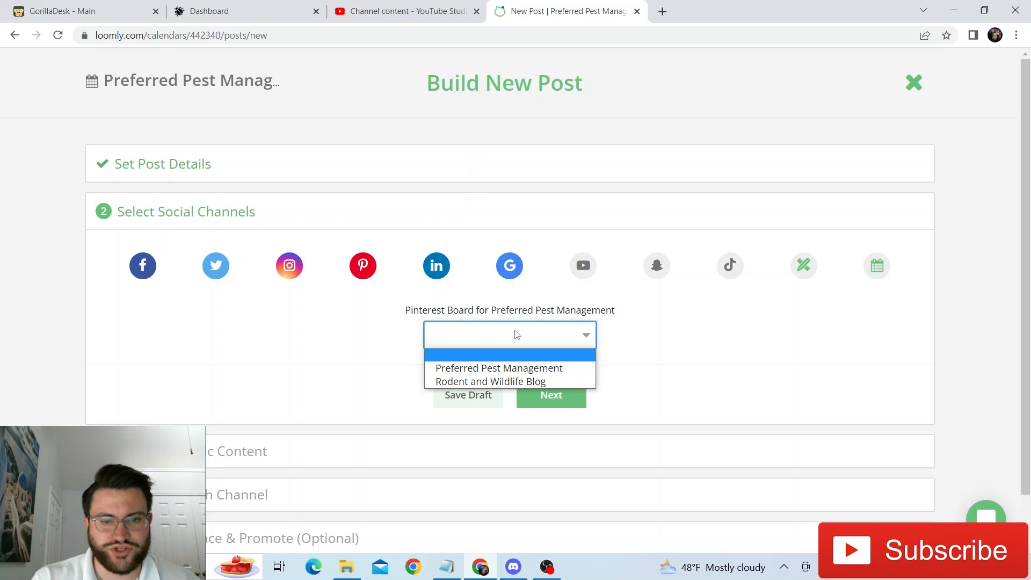
{"action": "left_click", "coordinate": [489, 381]}
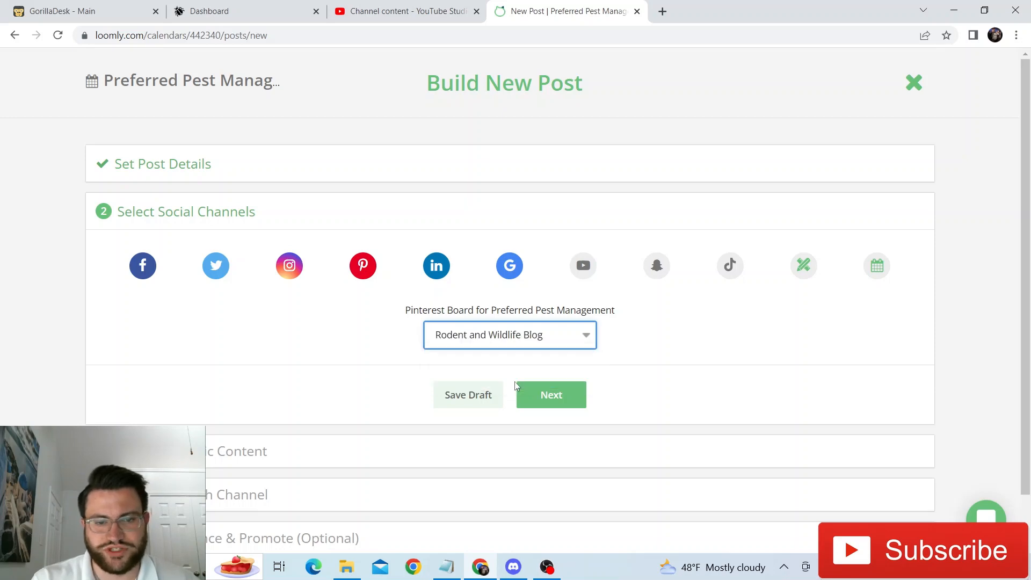
{"action": "left_click", "coordinate": [551, 395]}
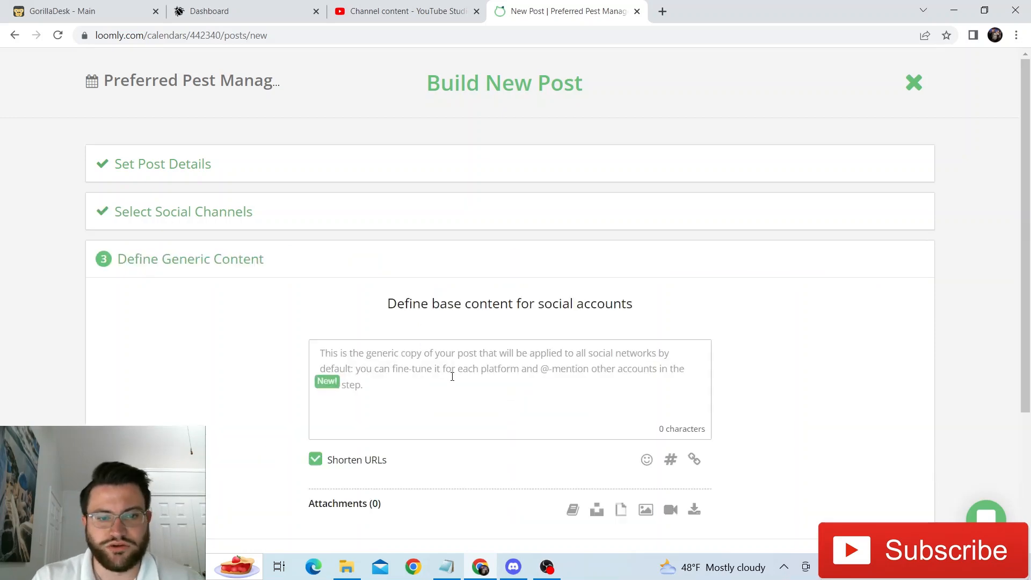
- Enter 'SFEHAS;FHAV' as the generic copy with Shorten URLs unchecked
{"action": "type", "text": "SFEHAS;FHAV"}
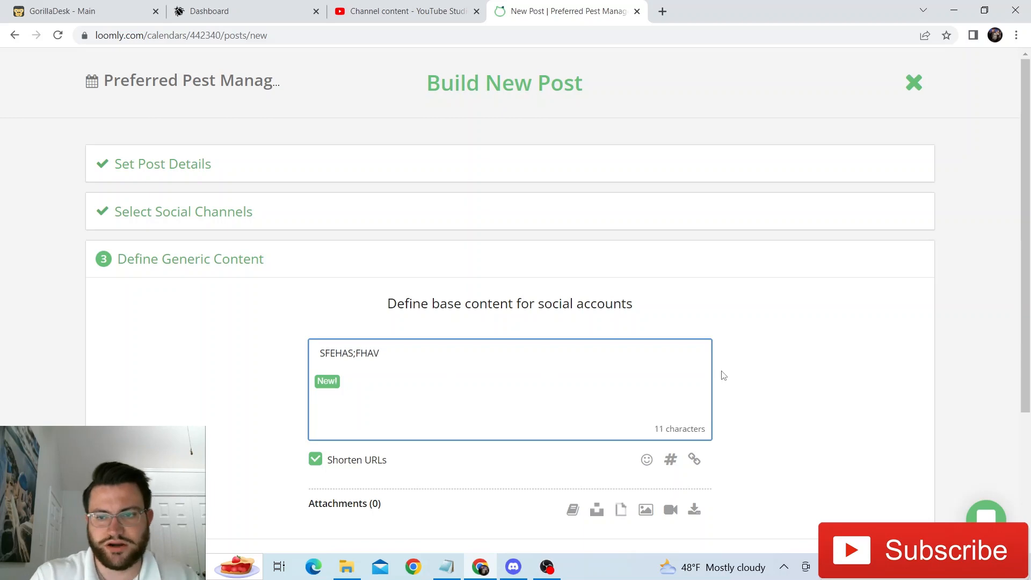
{"action": "scroll", "scroll_direction": "down", "scroll_amount": 3}
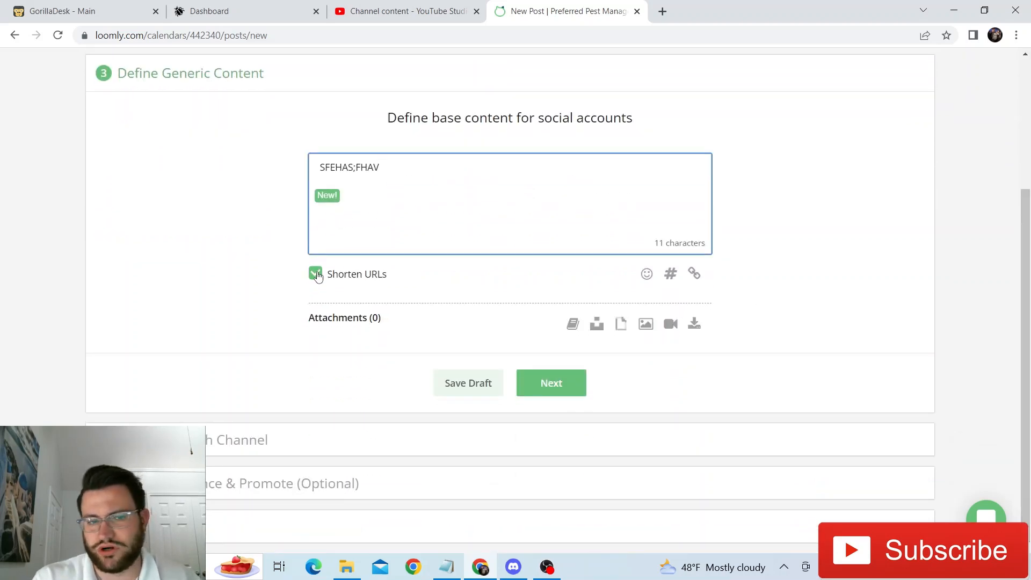
{"action": "left_click", "coordinate": [315, 275]}
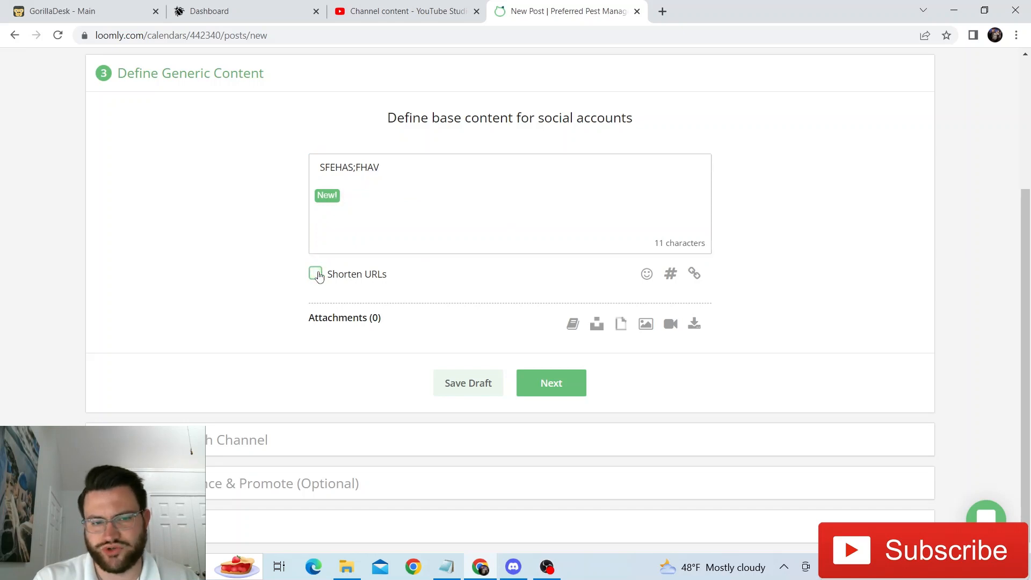
{"action": "mouse_move", "coordinate": [645, 323]}
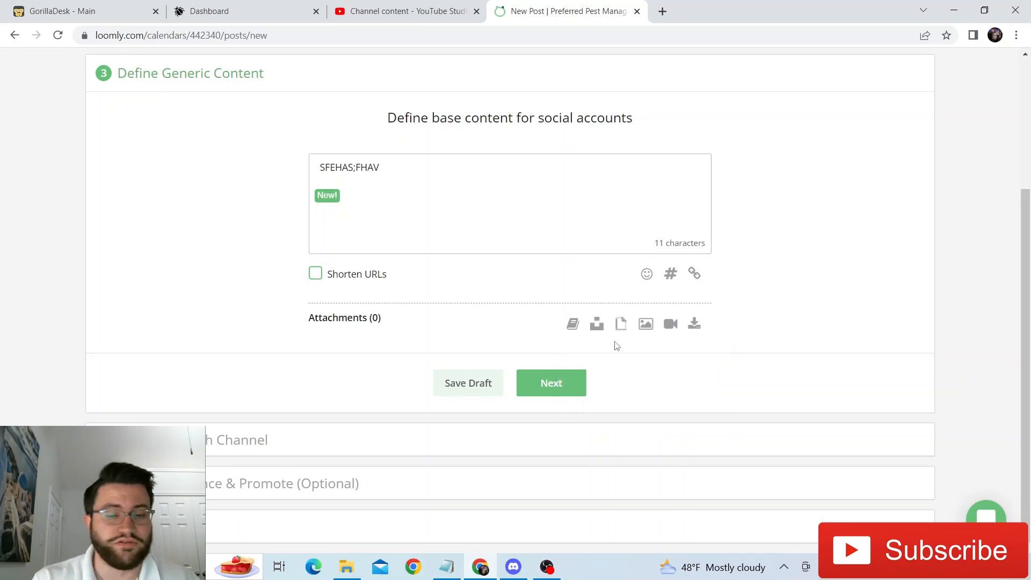
{"action": "left_click", "coordinate": [550, 383]}
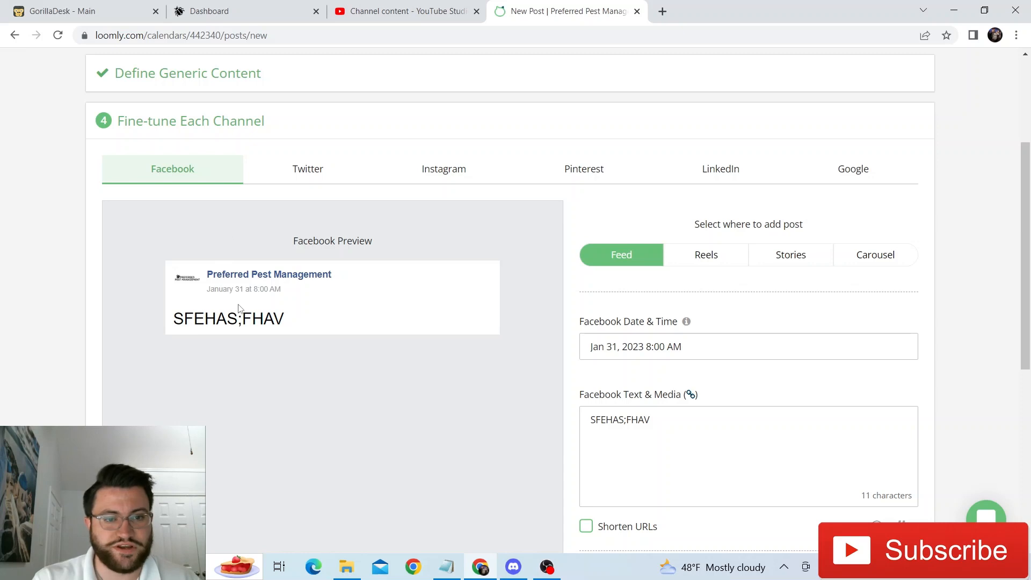
- Step through the Twitter, Instagram and Pinterest previews, ending on Google's version
{"action": "left_click", "coordinate": [307, 168]}
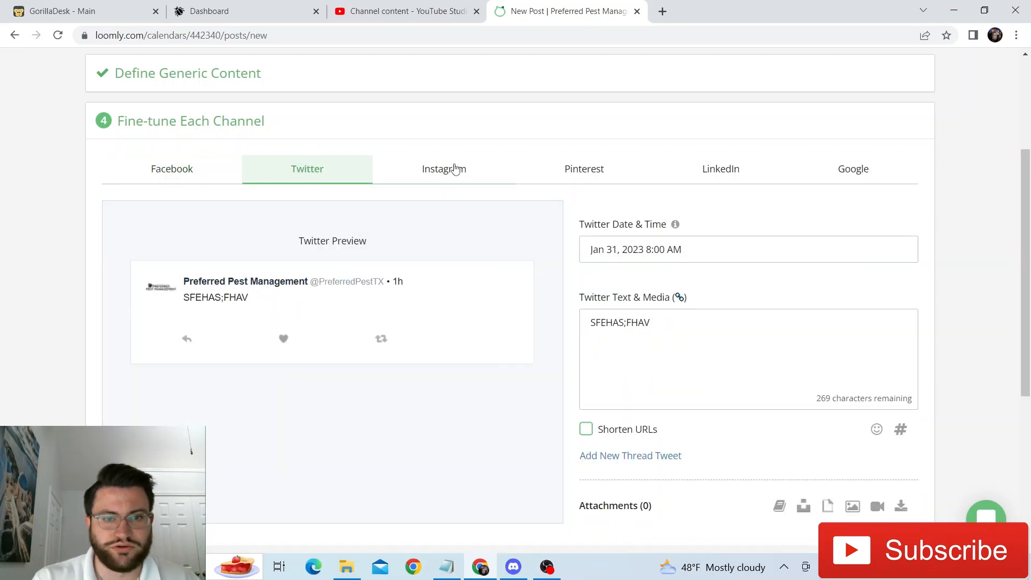
{"action": "left_click", "coordinate": [443, 168]}
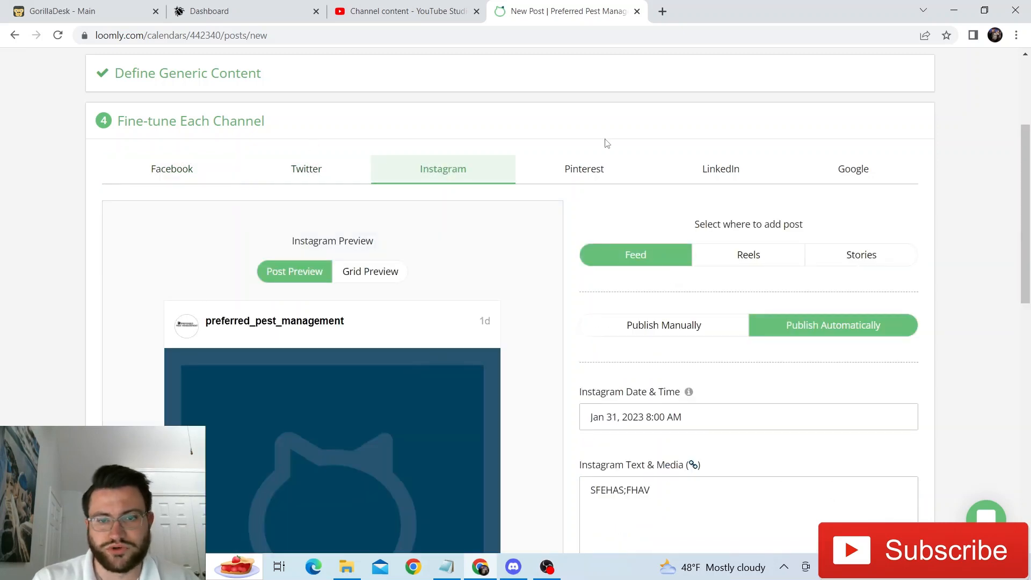
{"action": "left_click", "coordinate": [720, 169]}
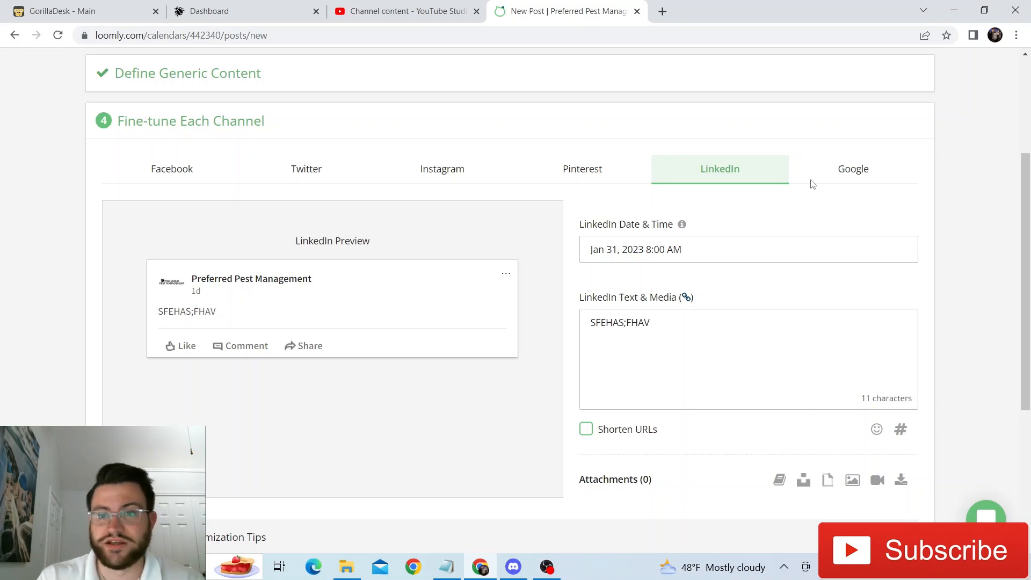
{"action": "left_click", "coordinate": [853, 168]}
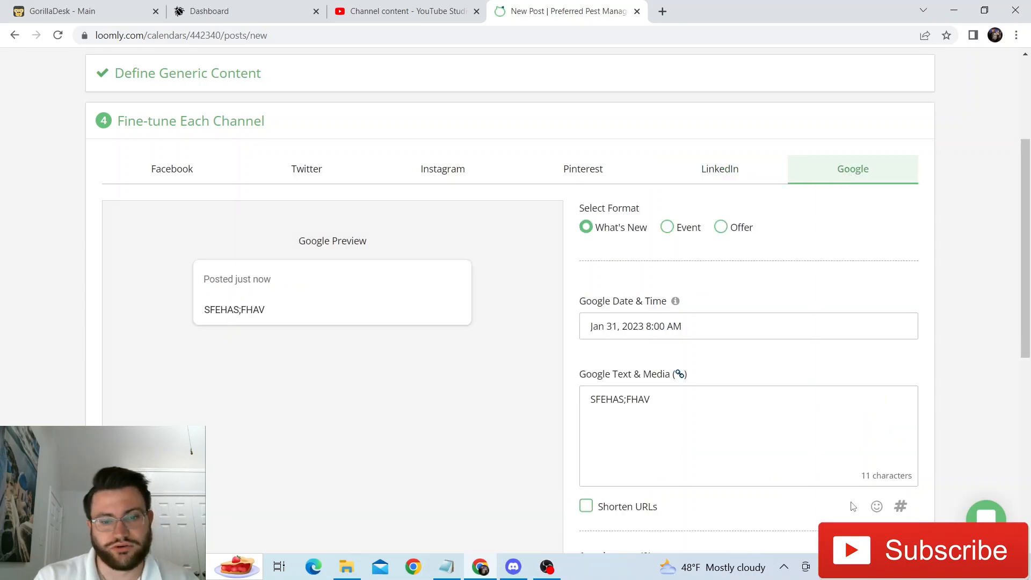
- Set the Google post's button type to Call Now and close the post builder
{"action": "scroll", "scroll_direction": "down", "scroll_amount": 3}
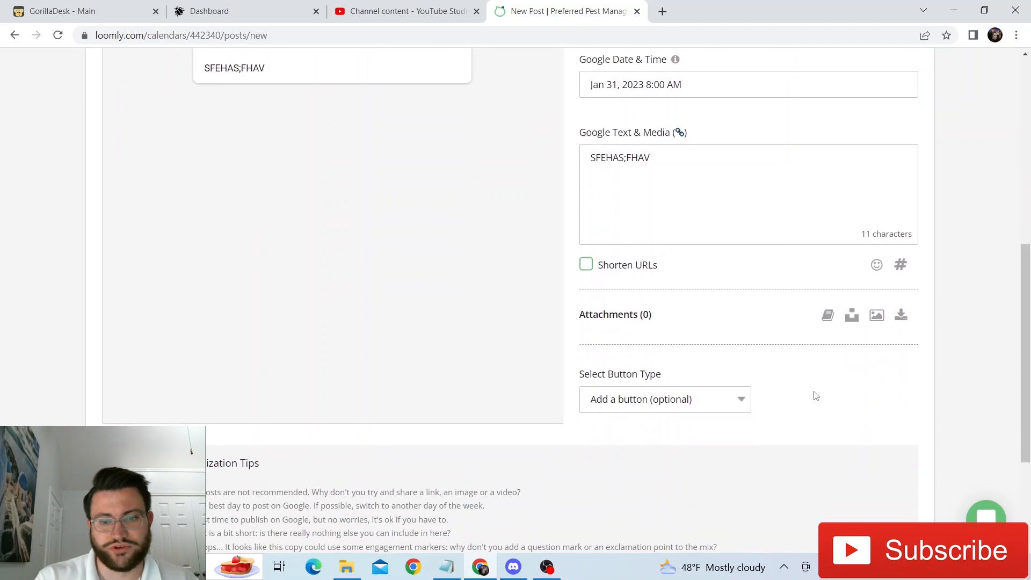
{"action": "left_click", "coordinate": [665, 399]}
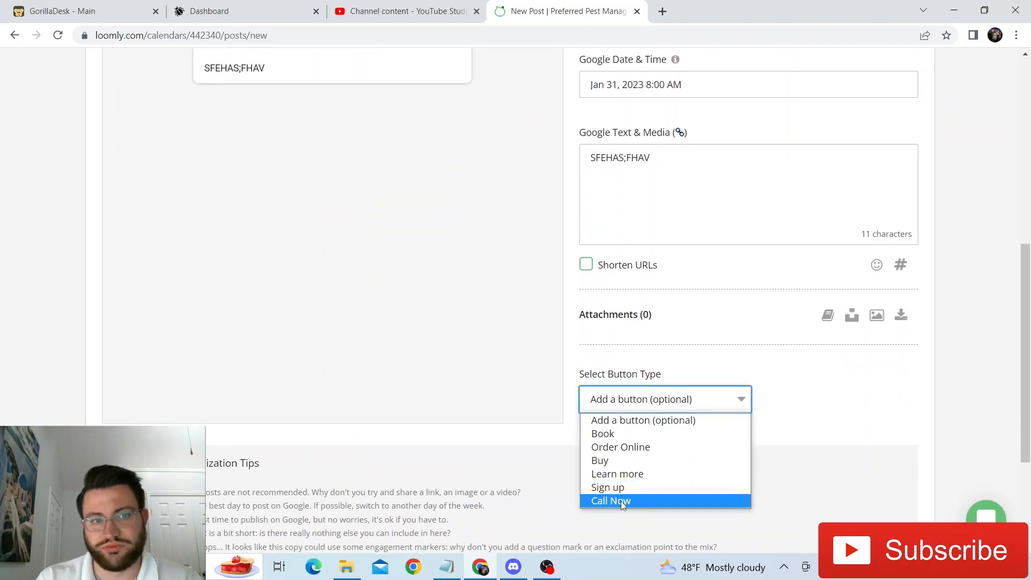
{"action": "left_click", "coordinate": [610, 500]}
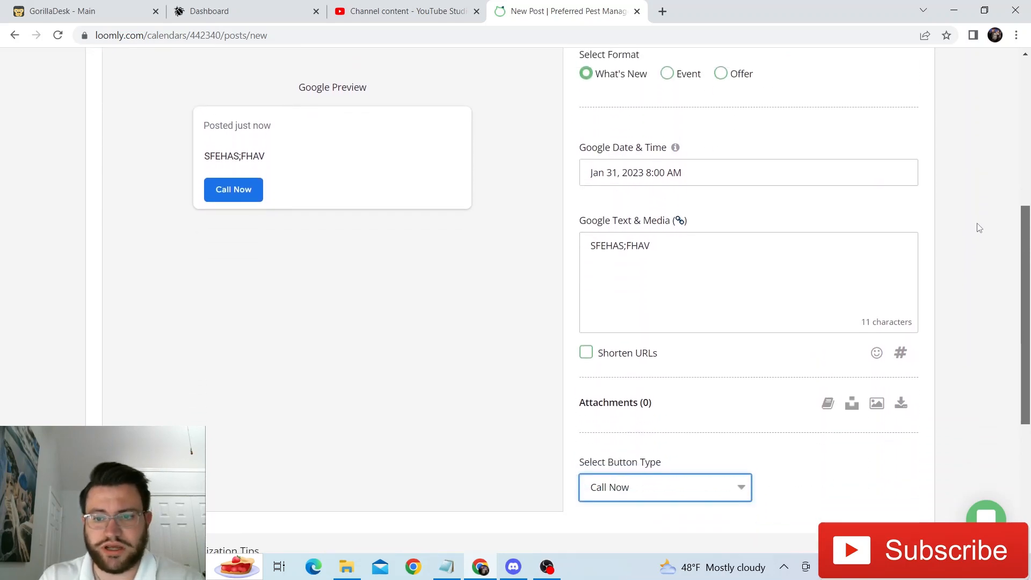
{"action": "scroll", "scroll_direction": "down", "scroll_amount": 3}
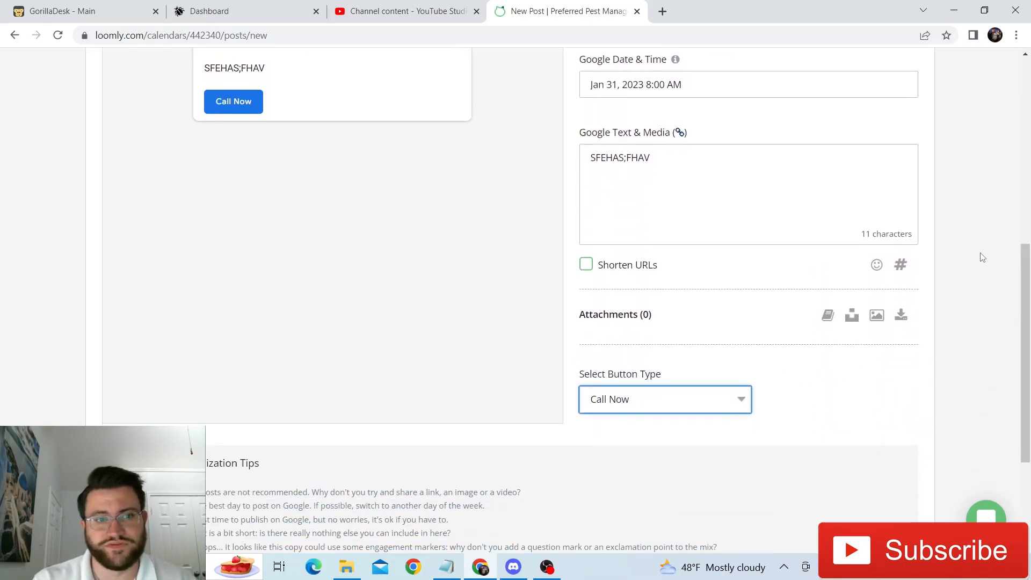
{"action": "scroll", "scroll_direction": "down", "scroll_amount": 3}
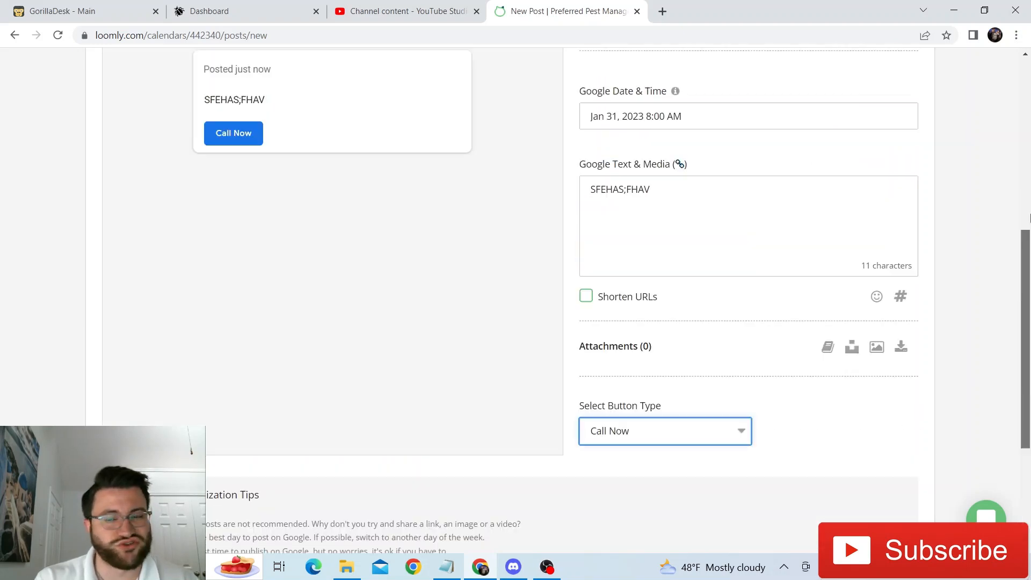
{"action": "left_click", "coordinate": [914, 83]}
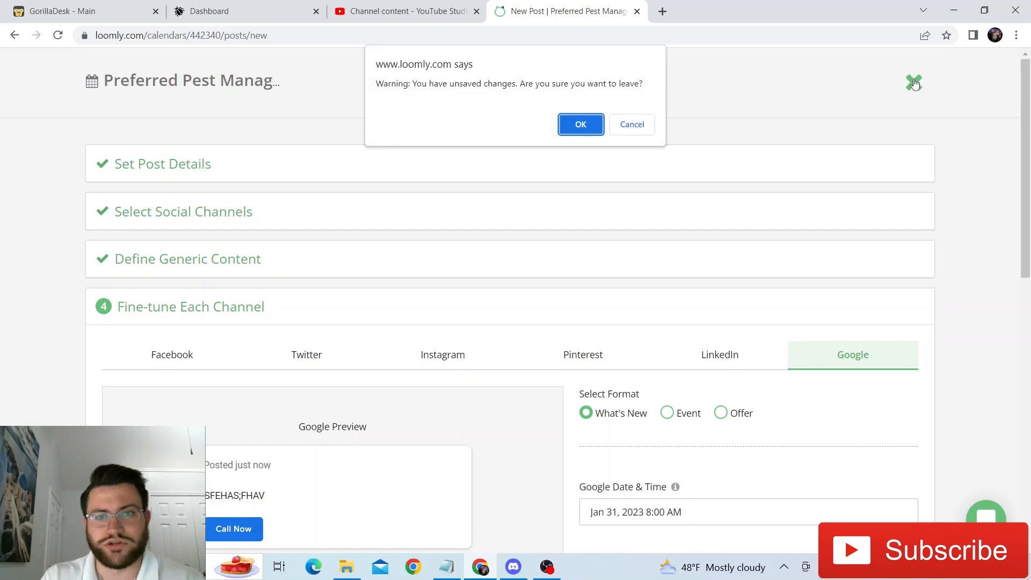
{"action": "left_click", "coordinate": [579, 124]}
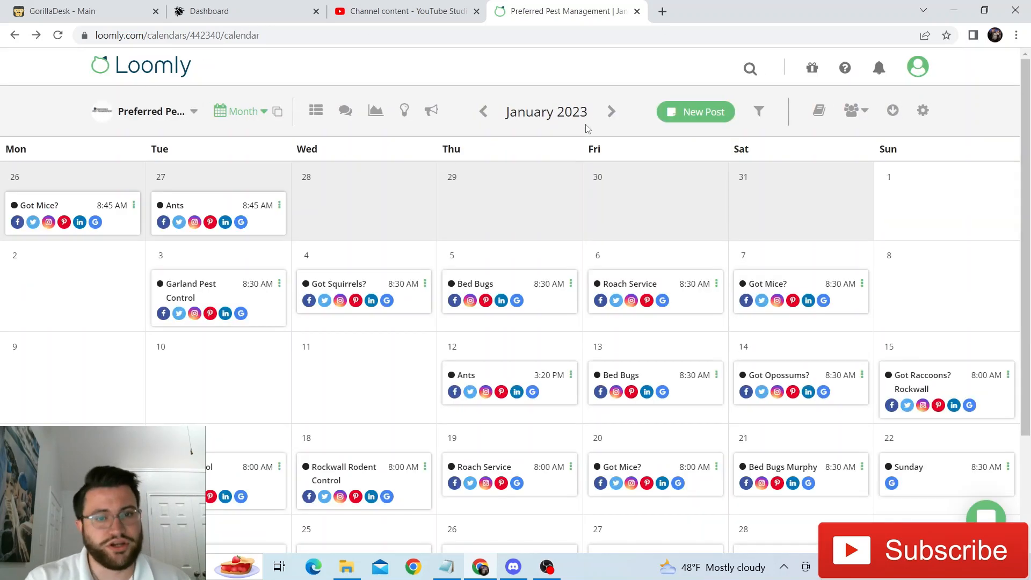
{"action": "mouse_move", "coordinate": [749, 383]}
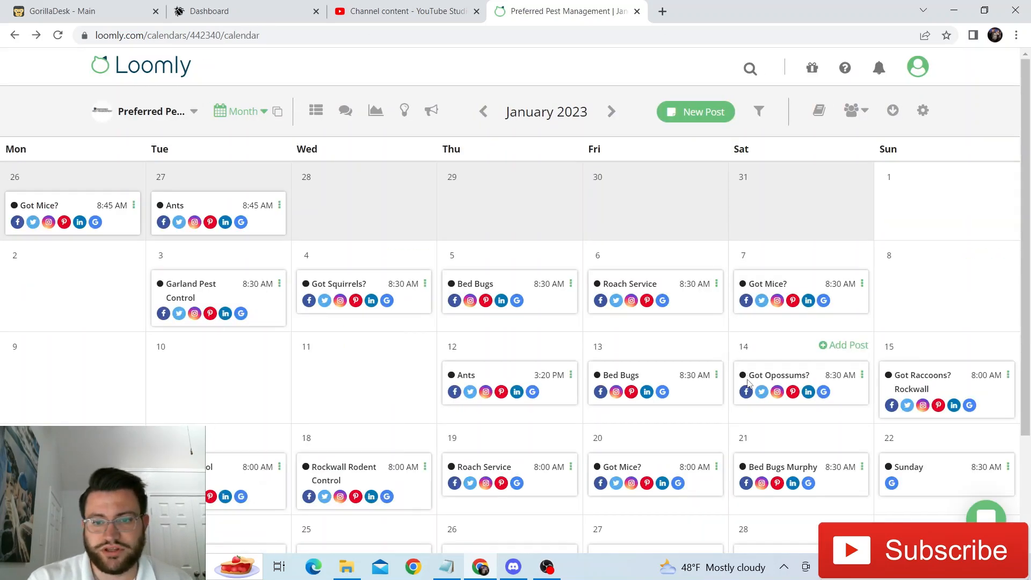
{"action": "mouse_move", "coordinate": [761, 393]}
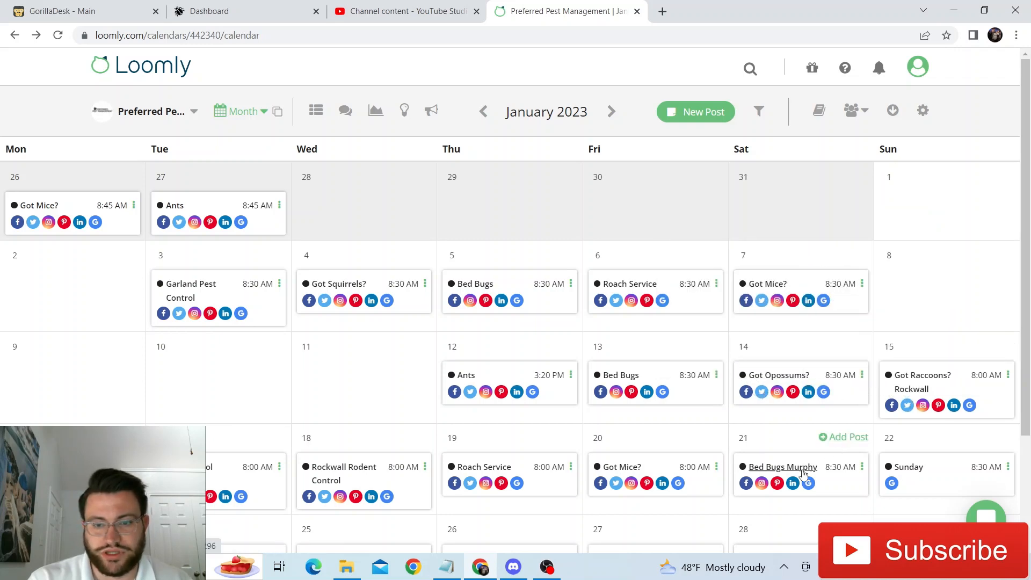
{"action": "scroll", "scroll_direction": "down", "scroll_amount": 3}
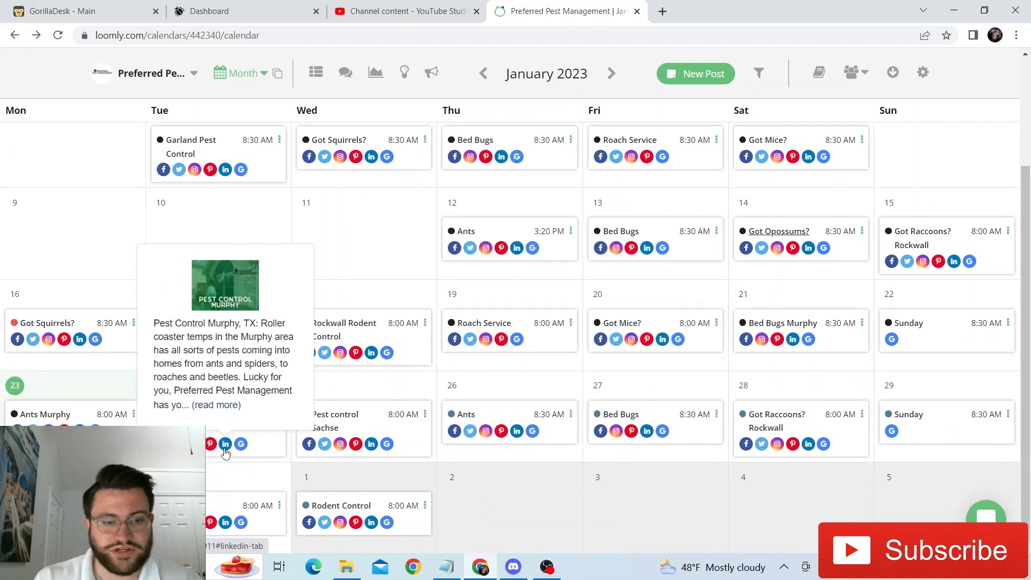
{"action": "mouse_move", "coordinate": [269, 457]}
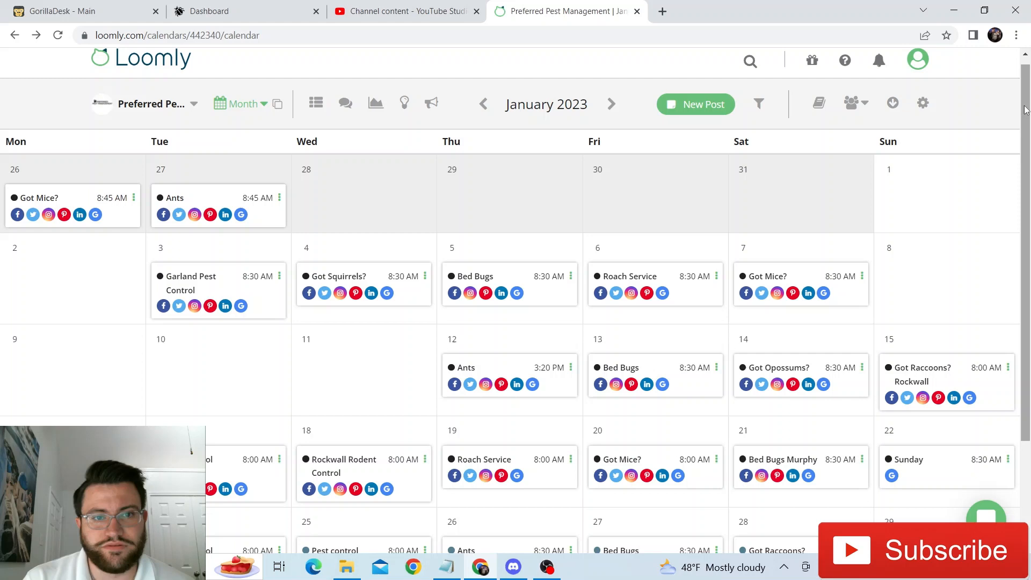
{"action": "mouse_move", "coordinate": [375, 104]}
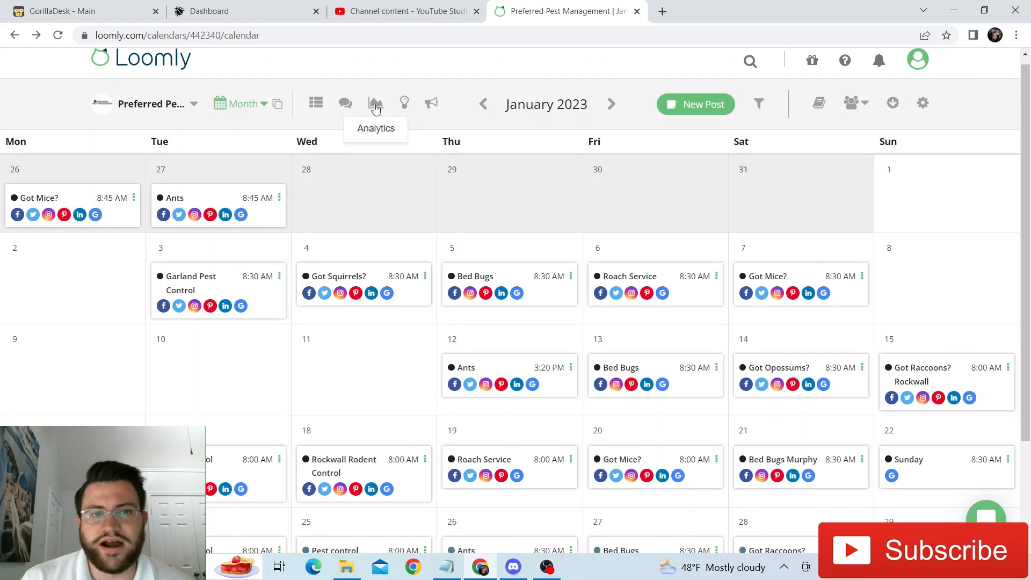
{"action": "left_click", "coordinate": [375, 104]}
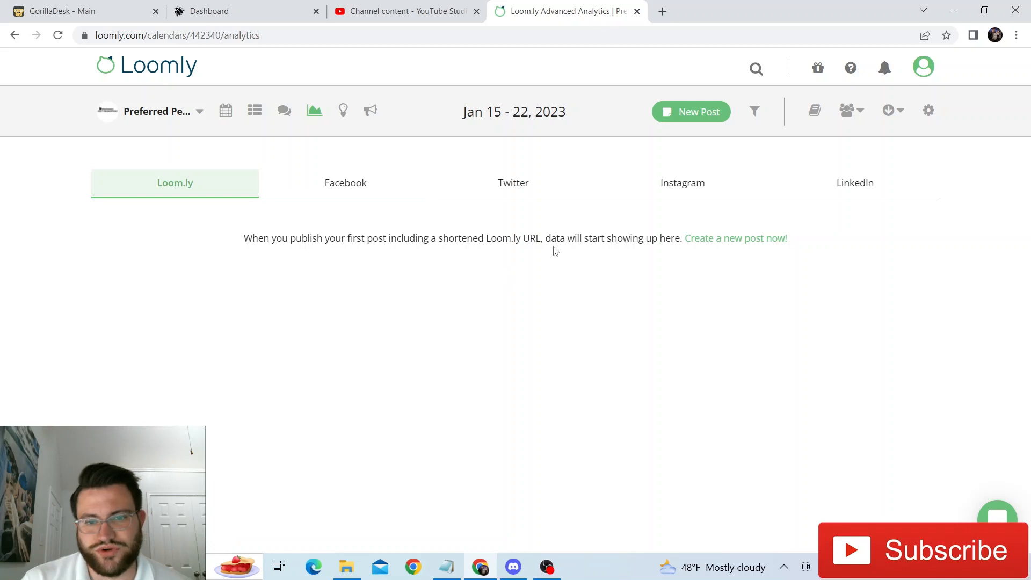
{"action": "left_click", "coordinate": [345, 182]}
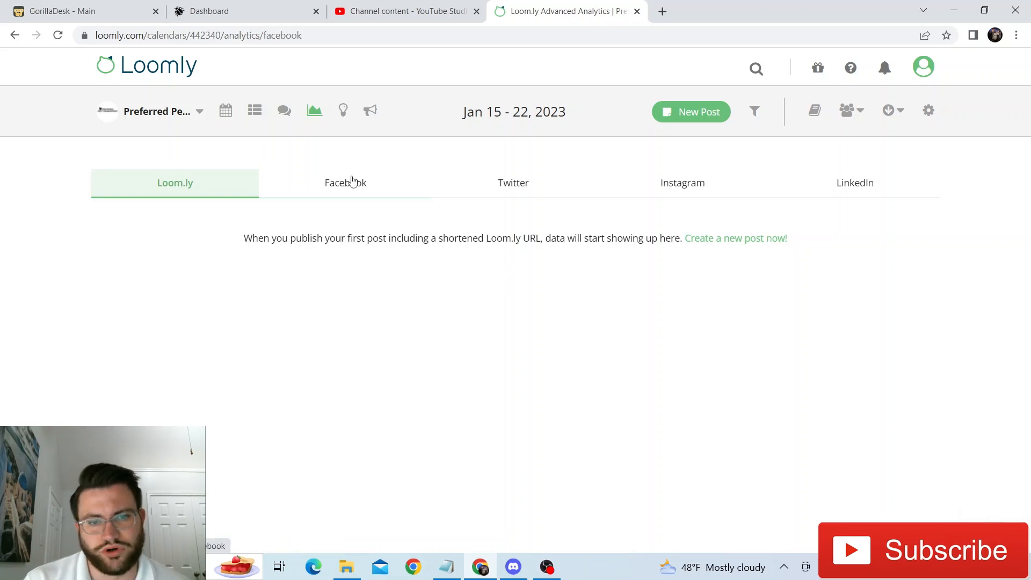
{"action": "left_click", "coordinate": [340, 183]}
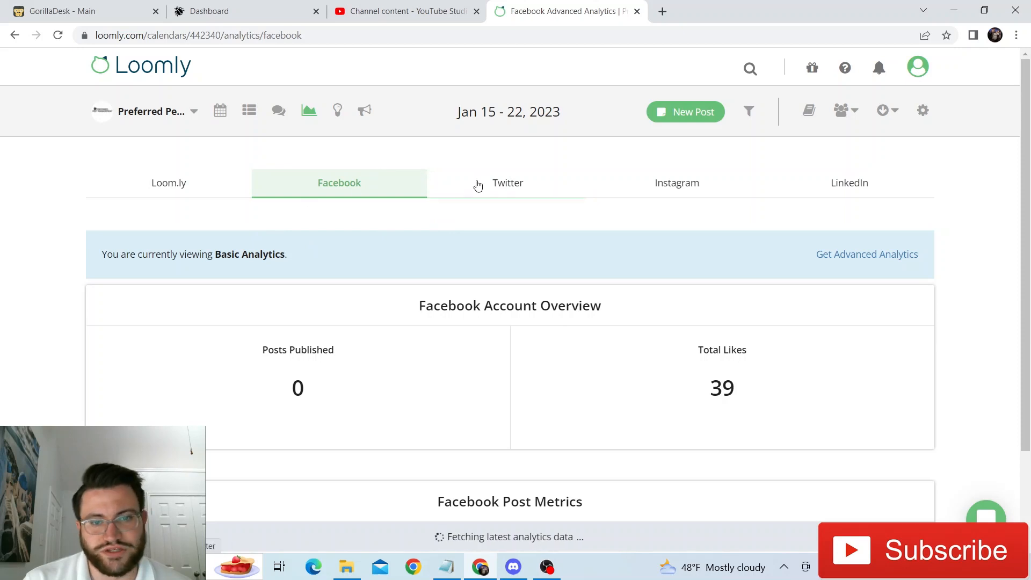
{"action": "left_click", "coordinate": [507, 182]}
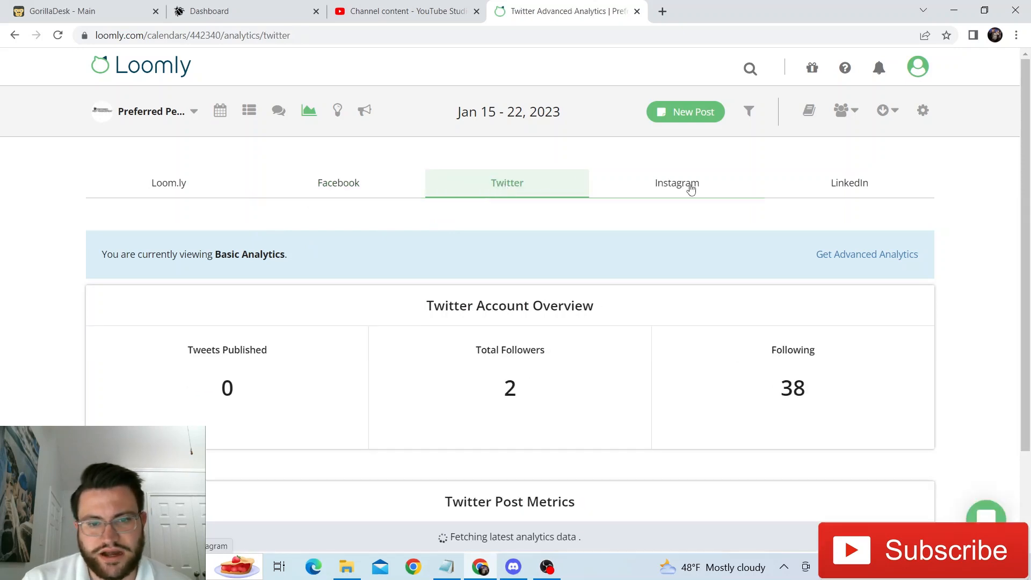
{"action": "left_click", "coordinate": [676, 182]}
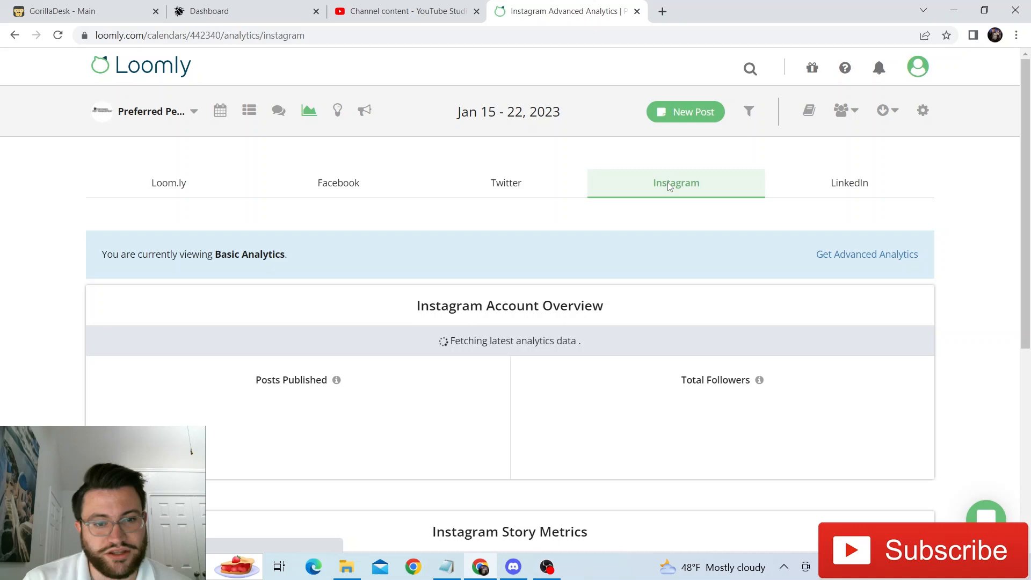
{"action": "left_click", "coordinate": [849, 183]}
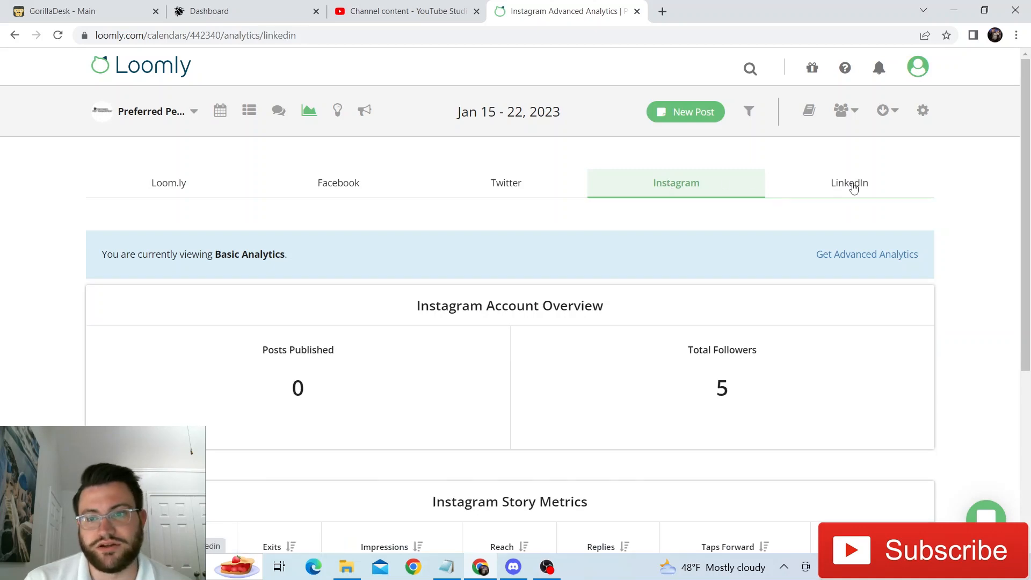
{"action": "left_click", "coordinate": [849, 183]}
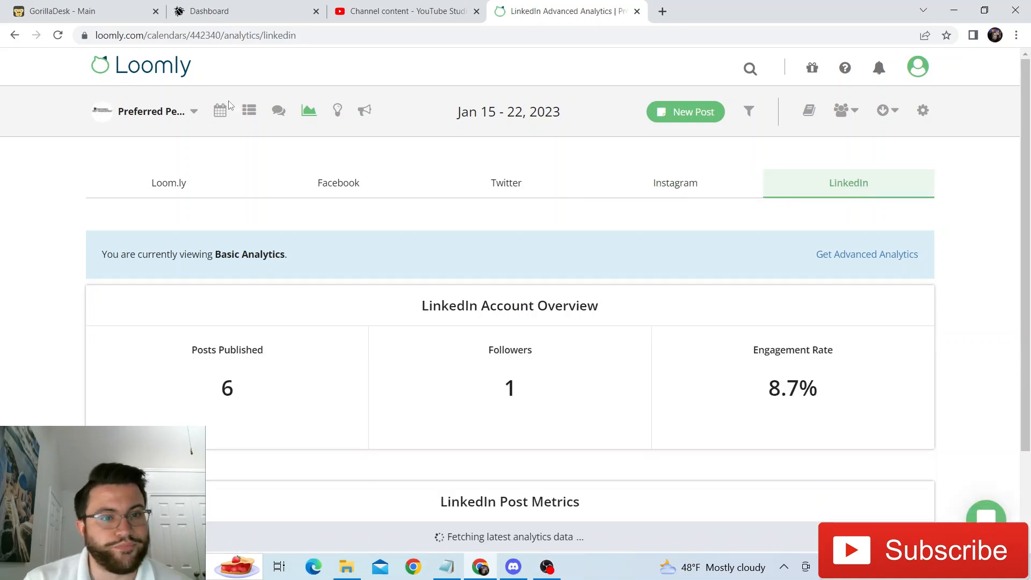
{"action": "left_click", "coordinate": [221, 110]}
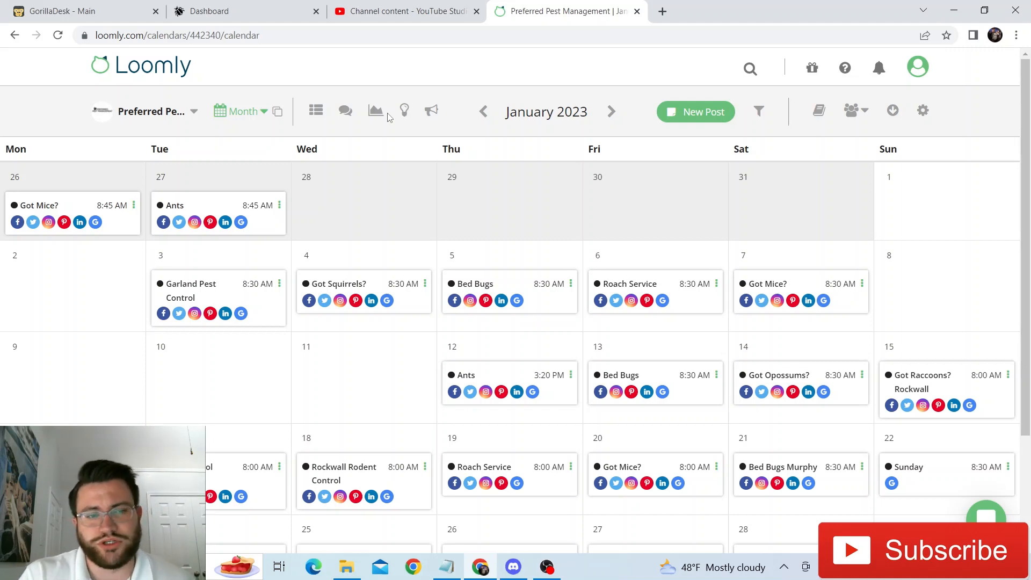
{"action": "mouse_move", "coordinate": [316, 111]}
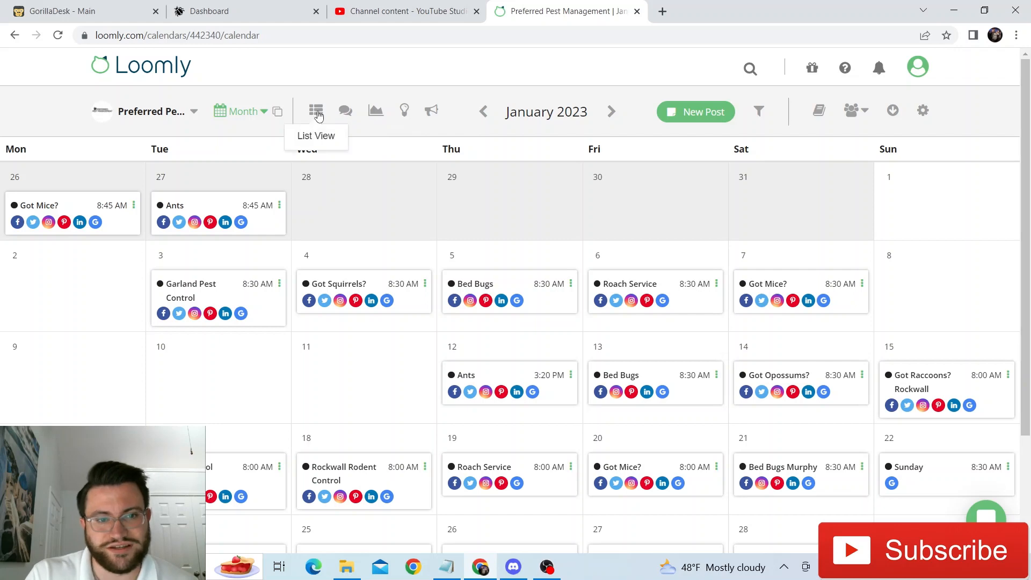
{"action": "mouse_move", "coordinate": [359, 121]}
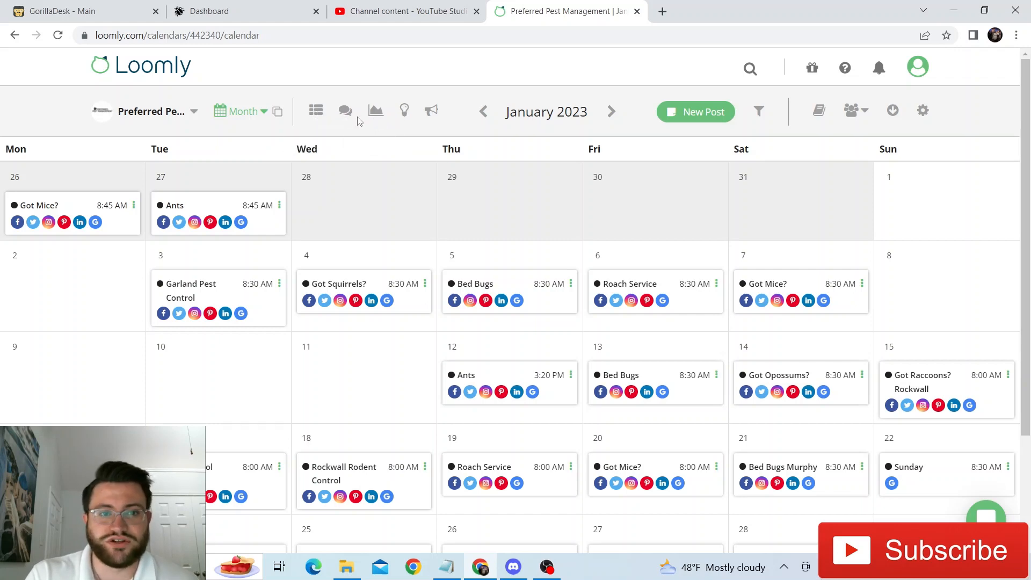
{"action": "mouse_move", "coordinate": [345, 111]}
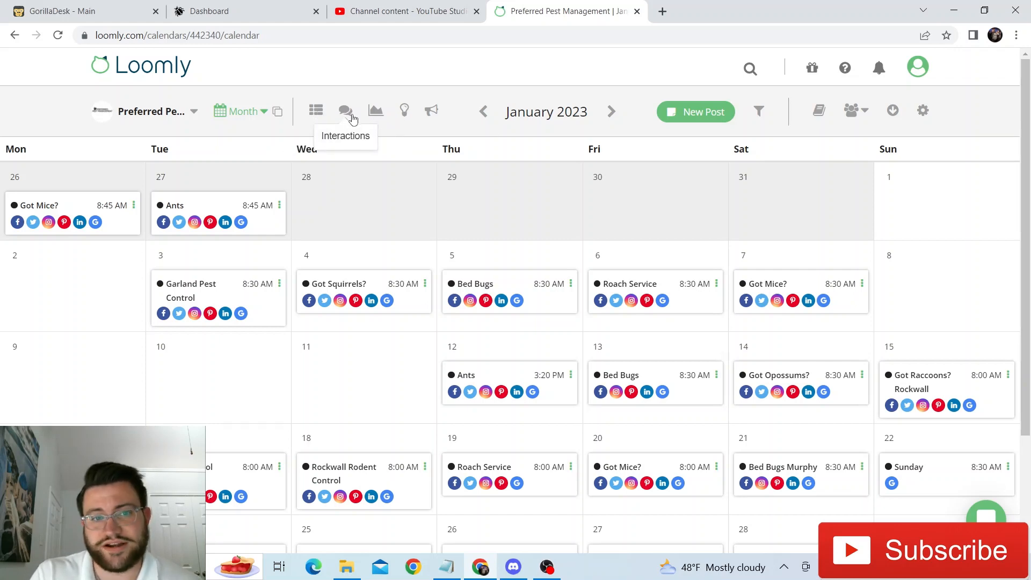
{"action": "mouse_move", "coordinate": [405, 110]}
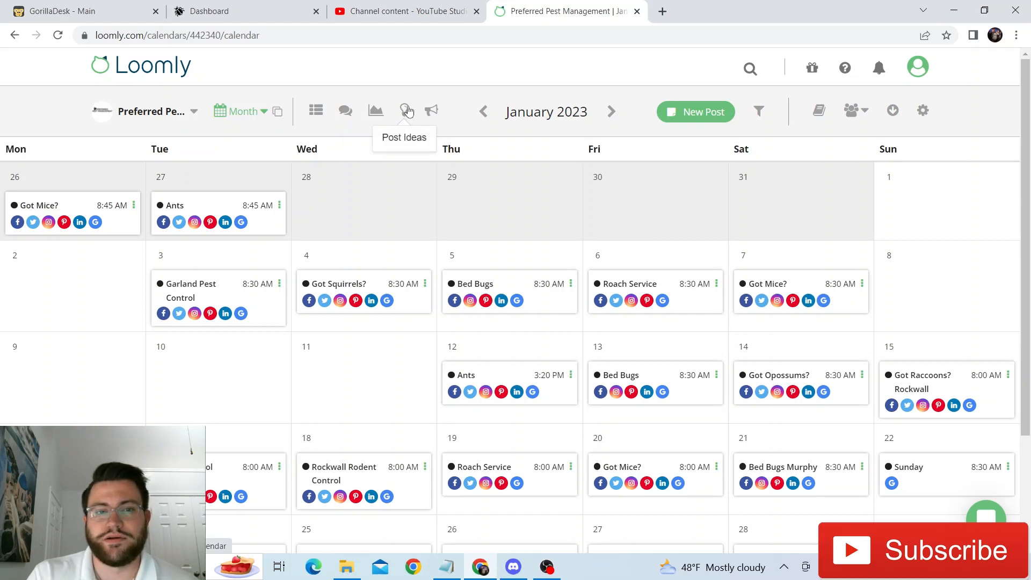
{"action": "mouse_move", "coordinate": [432, 111]}
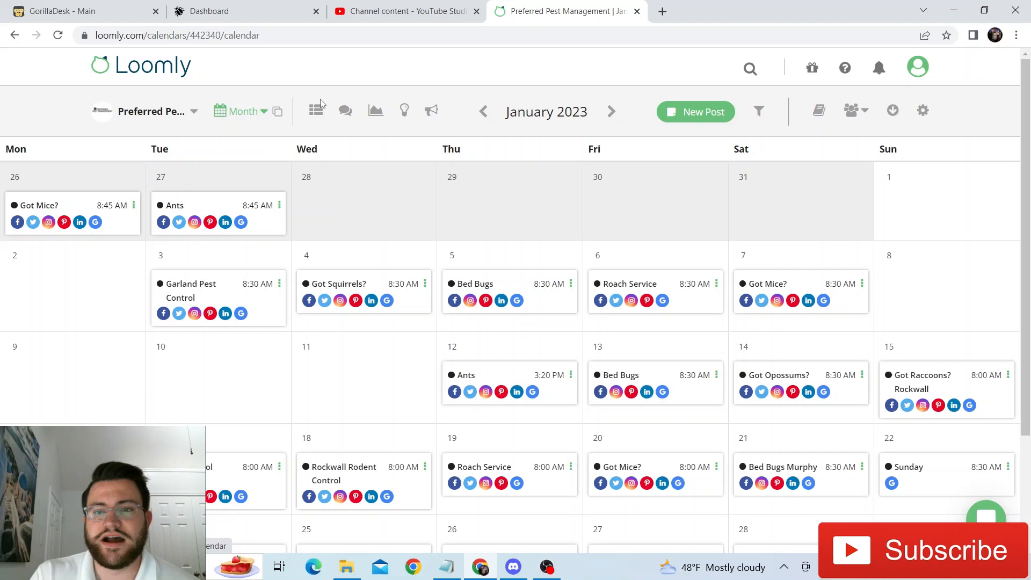
{"action": "mouse_move", "coordinate": [415, 109]}
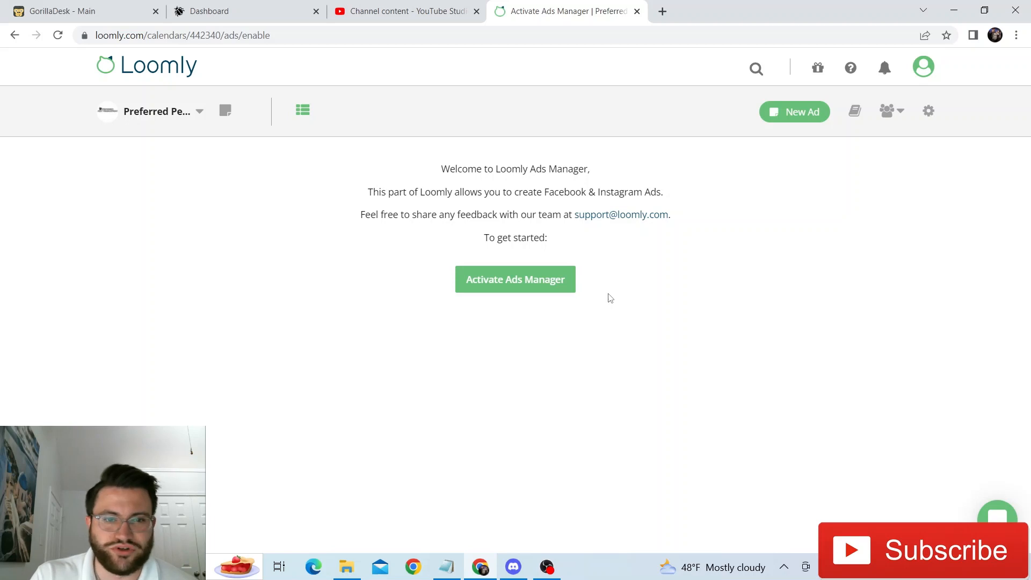
{"action": "mouse_move", "coordinate": [600, 304]}
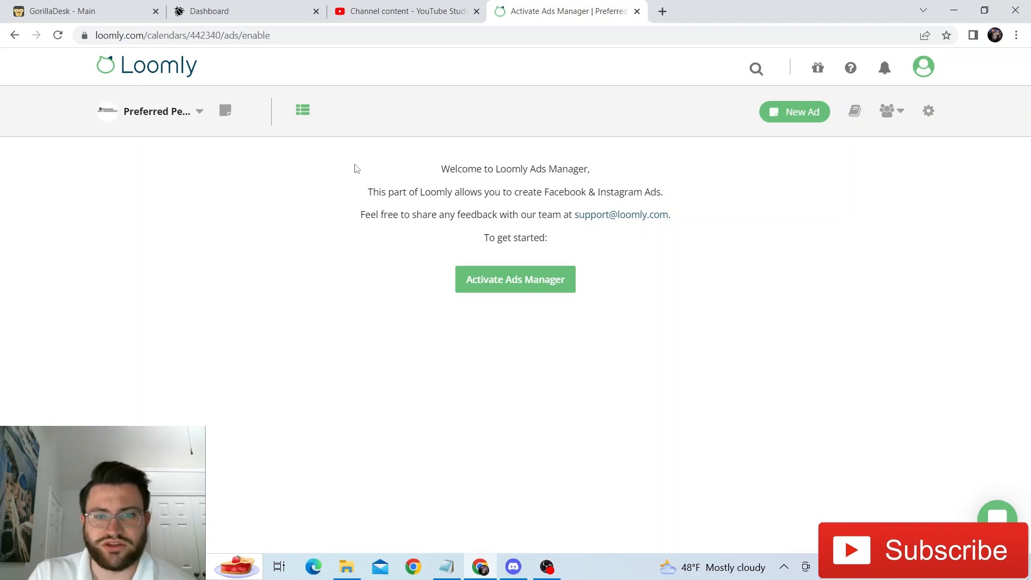
{"action": "mouse_move", "coordinate": [479, 226]}
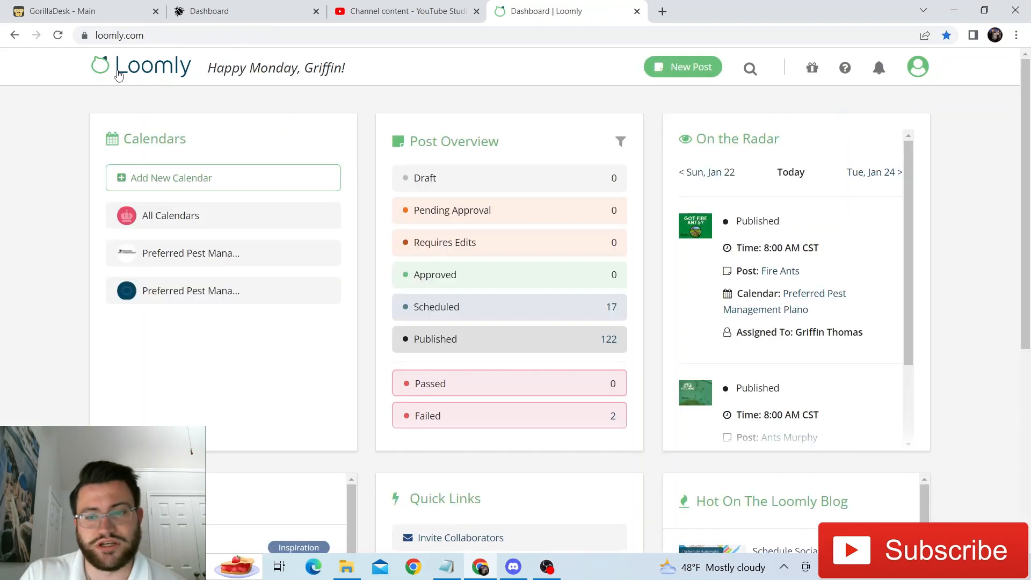
{"action": "mouse_move", "coordinate": [967, 196]}
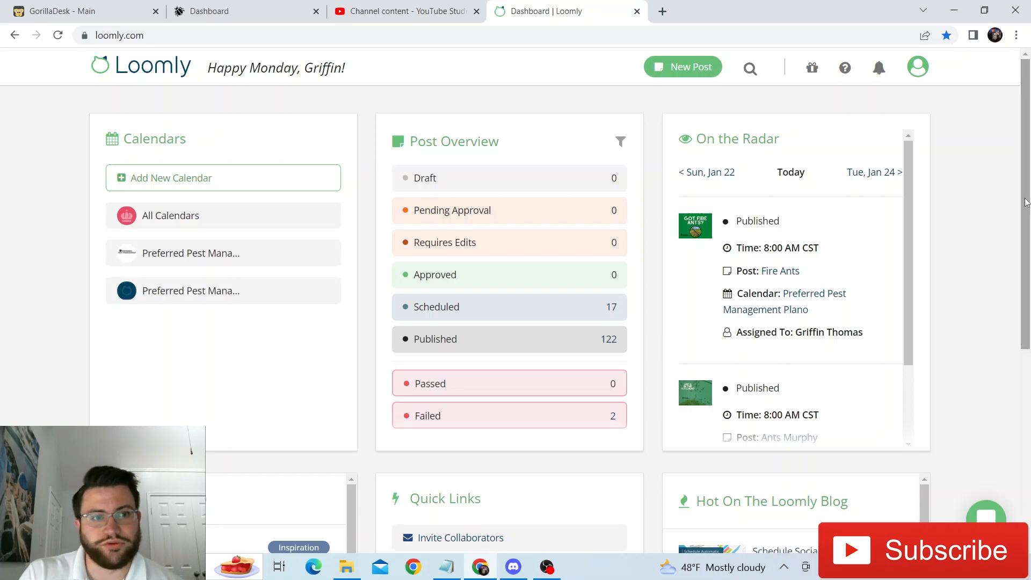
{"action": "scroll", "scroll_direction": "down", "scroll_amount": 3}
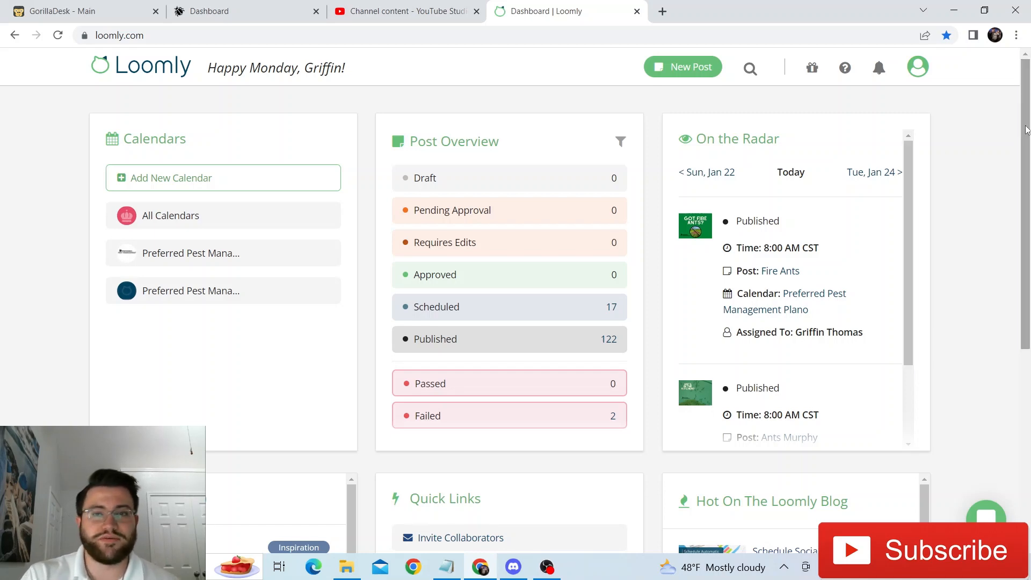
{"action": "mouse_move", "coordinate": [567, 95]}
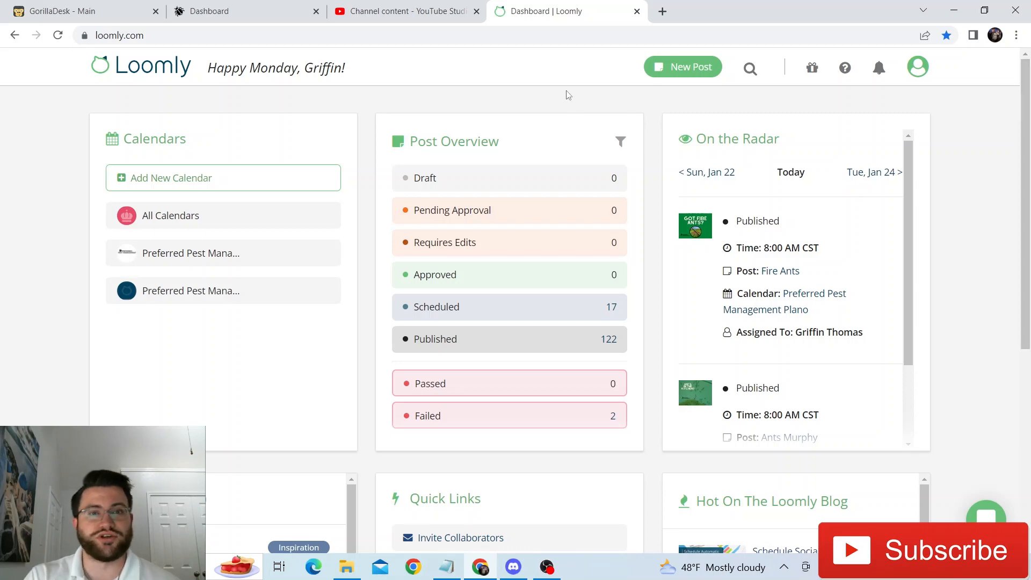